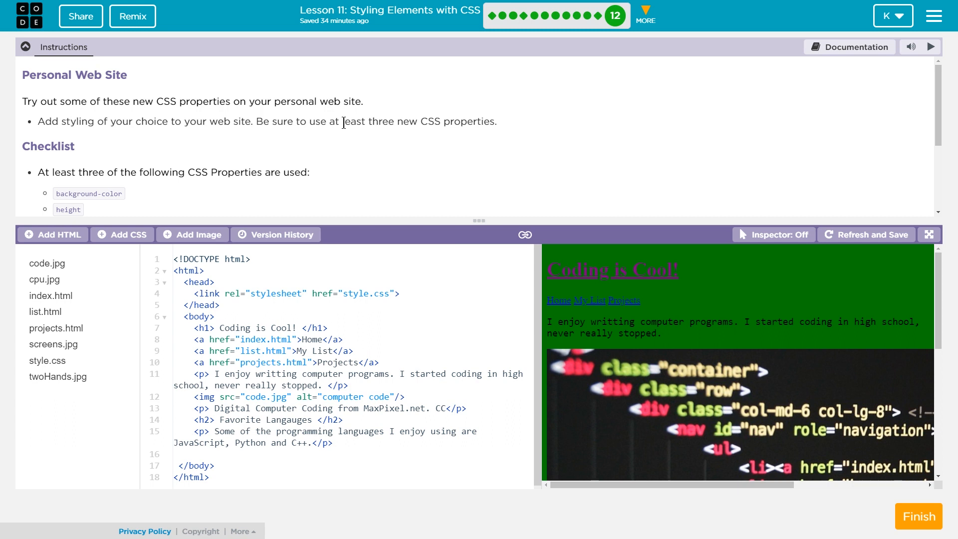
mouse_move(164, 142)
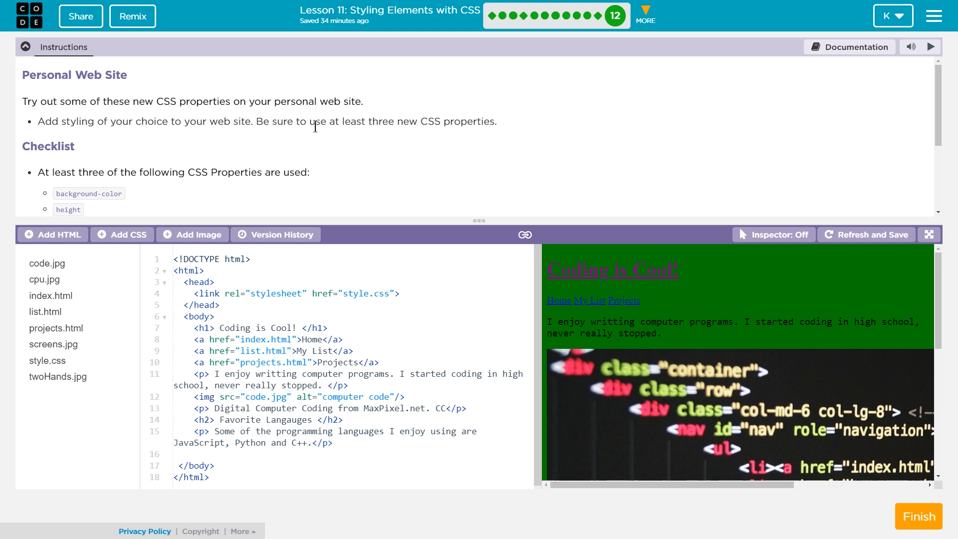
Step: Review the home, list and projects page sources, the cpu image and the stylesheet link line
scroll(down, 3)
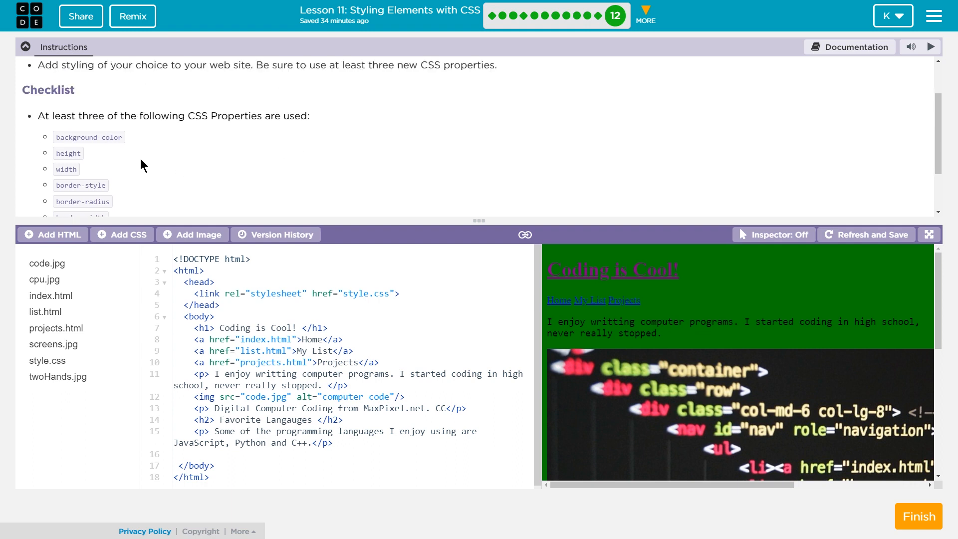
scroll(down, 3)
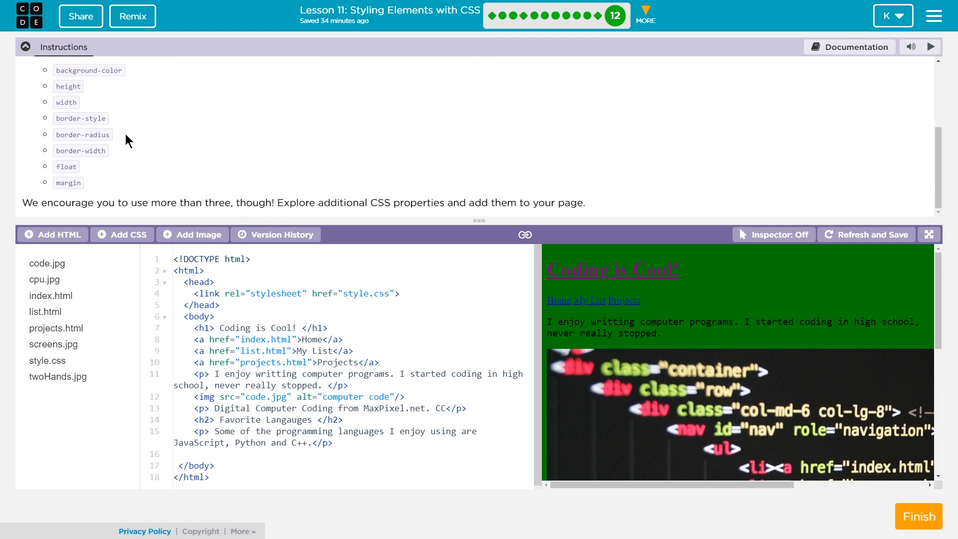
mouse_move(326, 201)
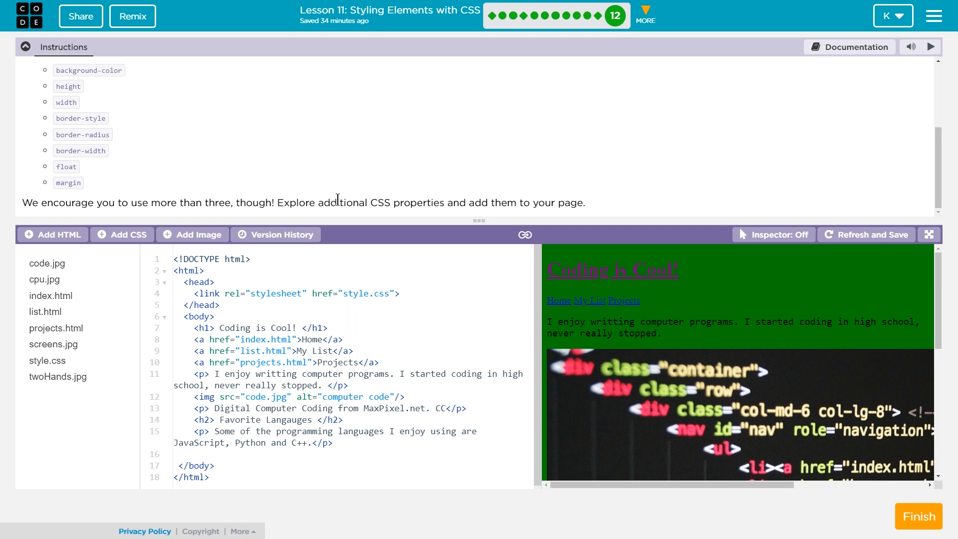
mouse_move(69, 102)
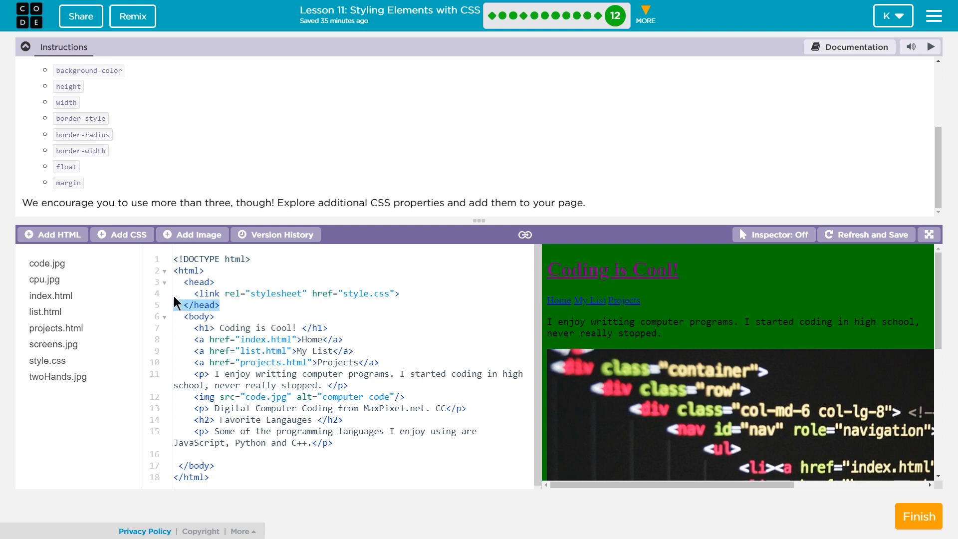
click(178, 305)
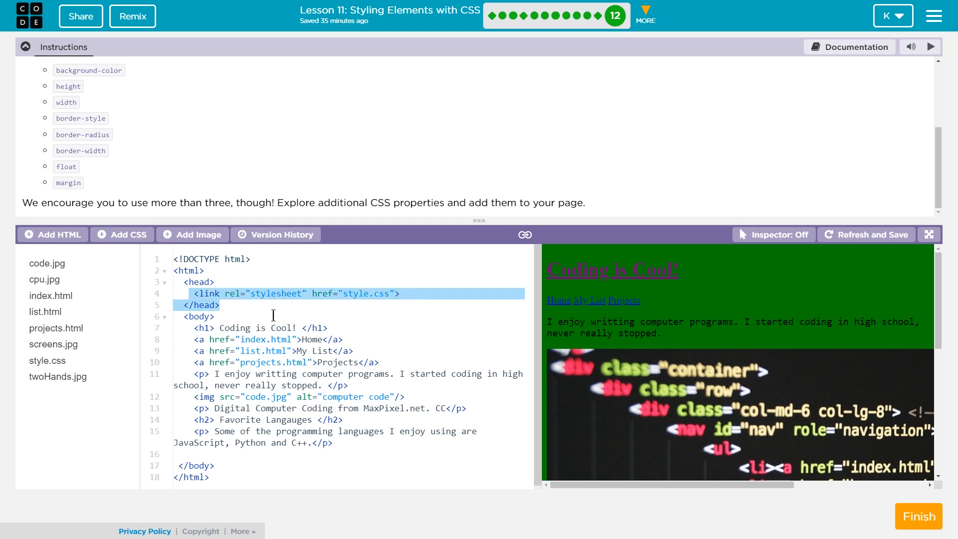
click(196, 293)
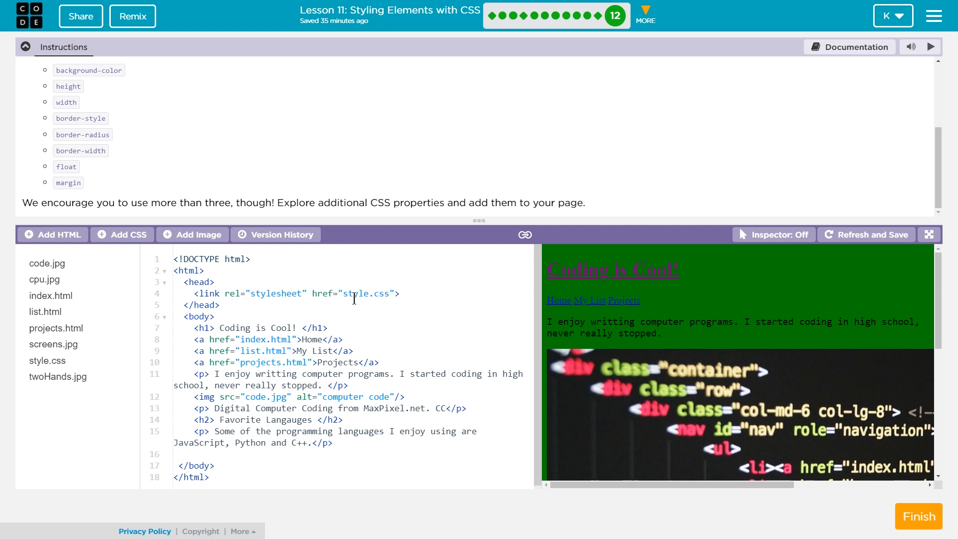
mouse_move(76, 337)
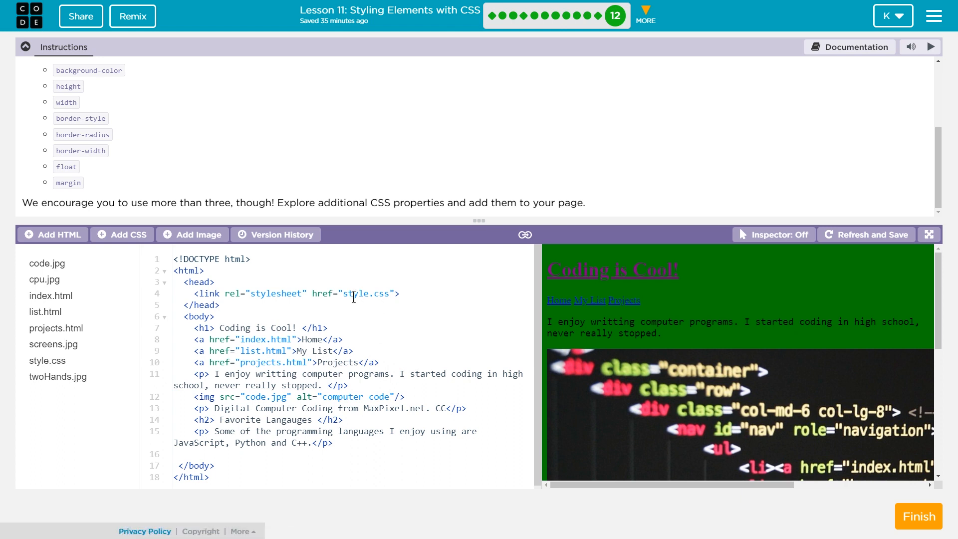
double_click(357, 293)
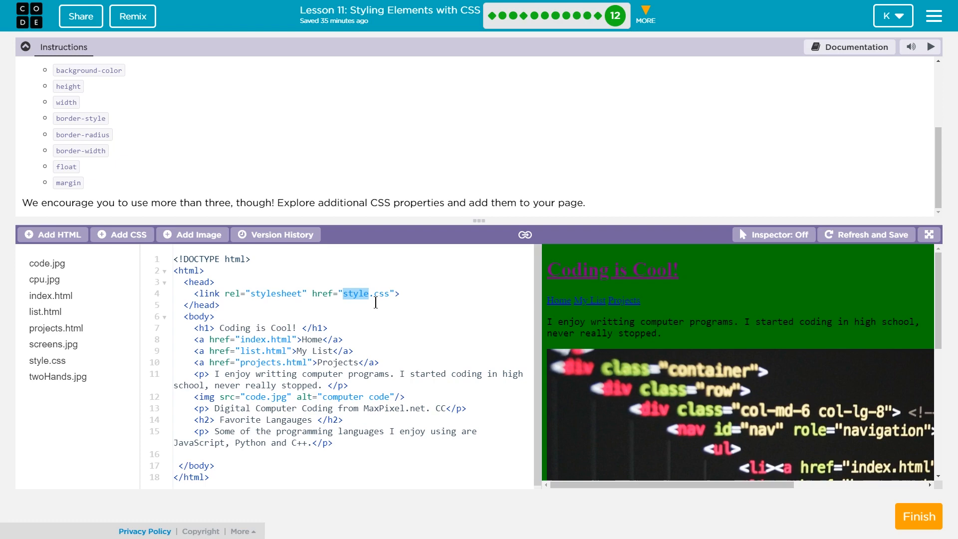
click(47, 361)
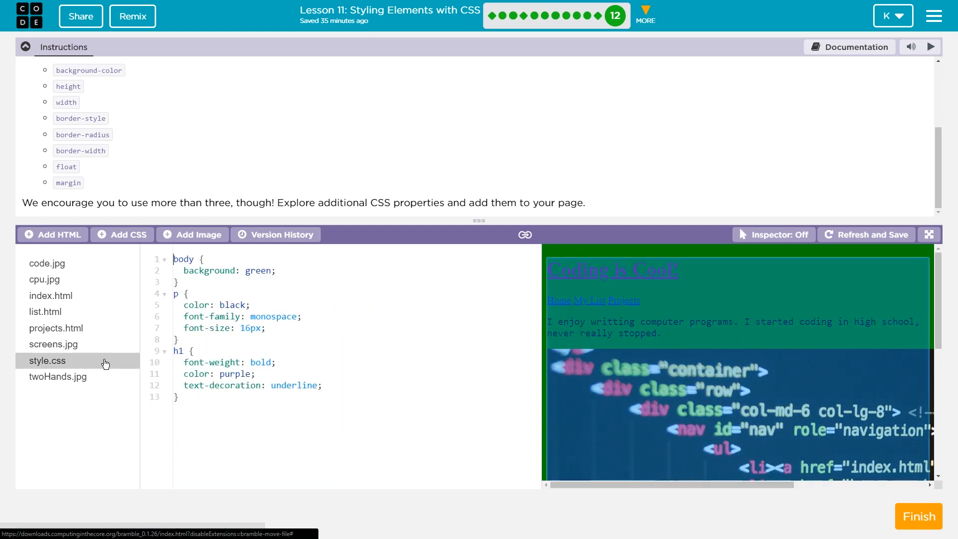
click(44, 279)
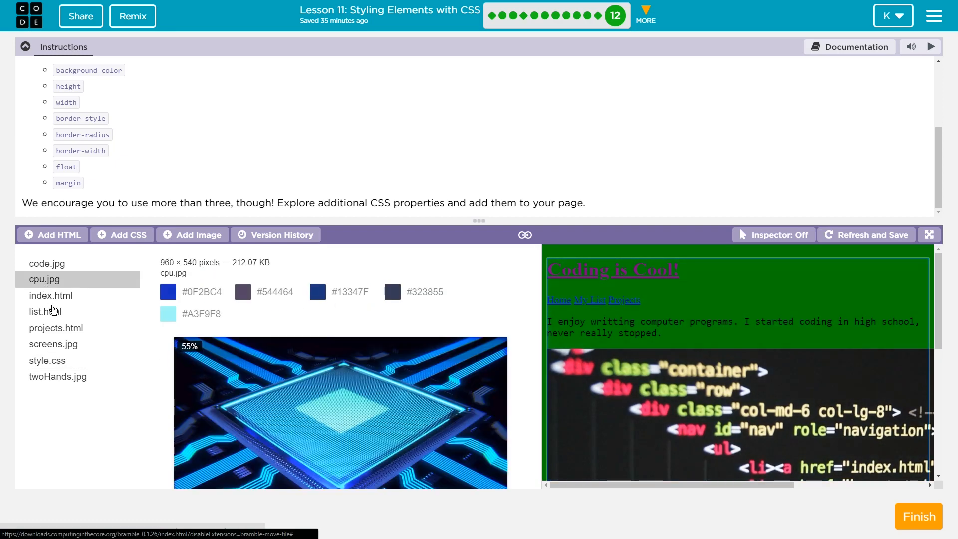
click(51, 296)
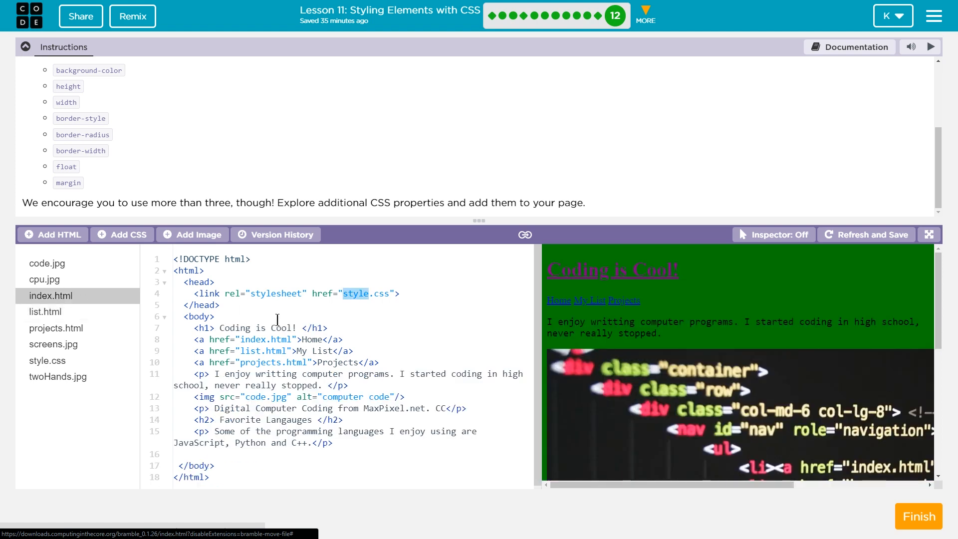
click(46, 312)
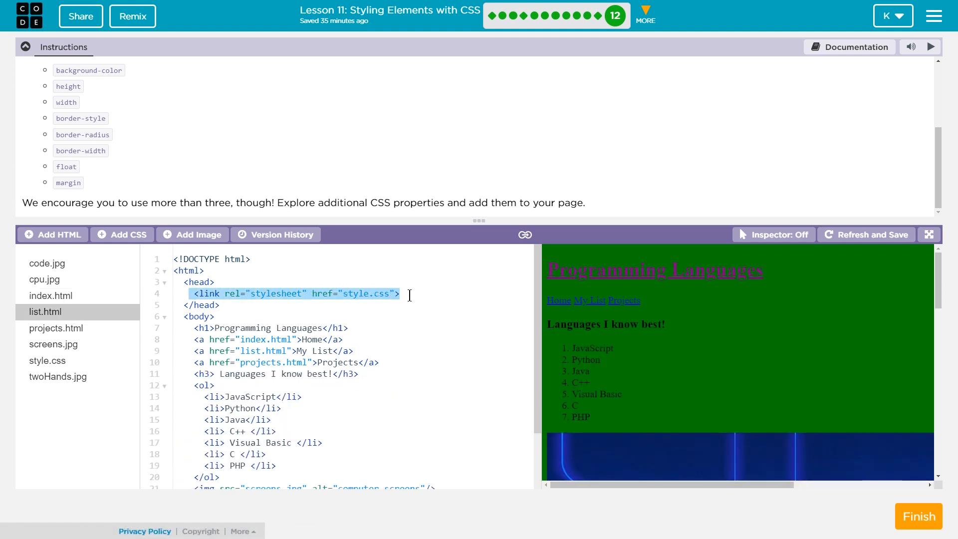
click(56, 328)
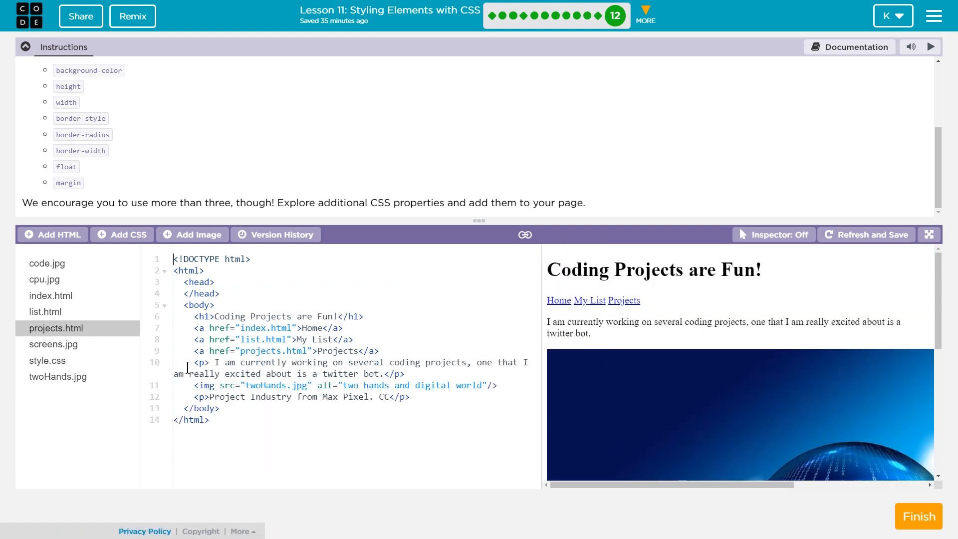
mouse_move(57, 304)
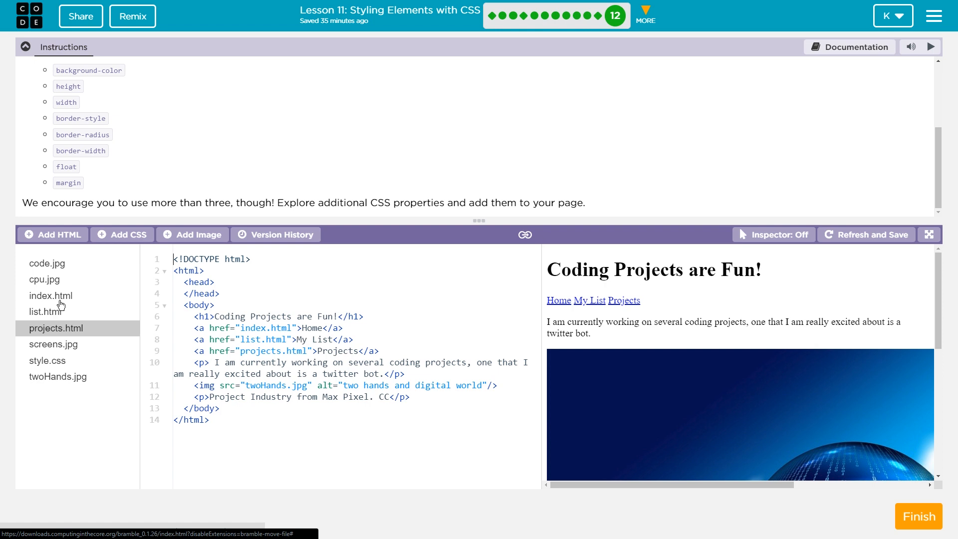
click(51, 296)
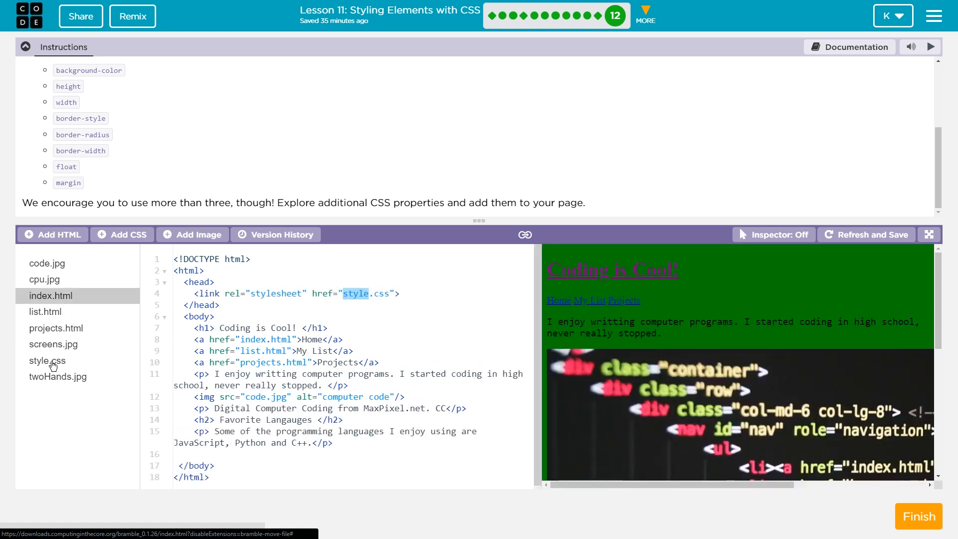
Step: Change the body rule in style.css to background-color: lightblue instead of green
click(47, 360)
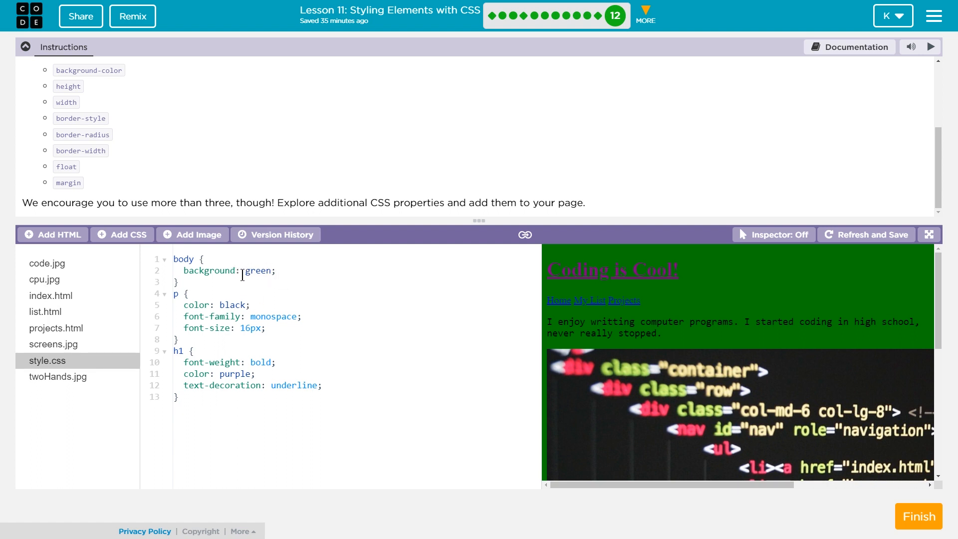
text(-color)
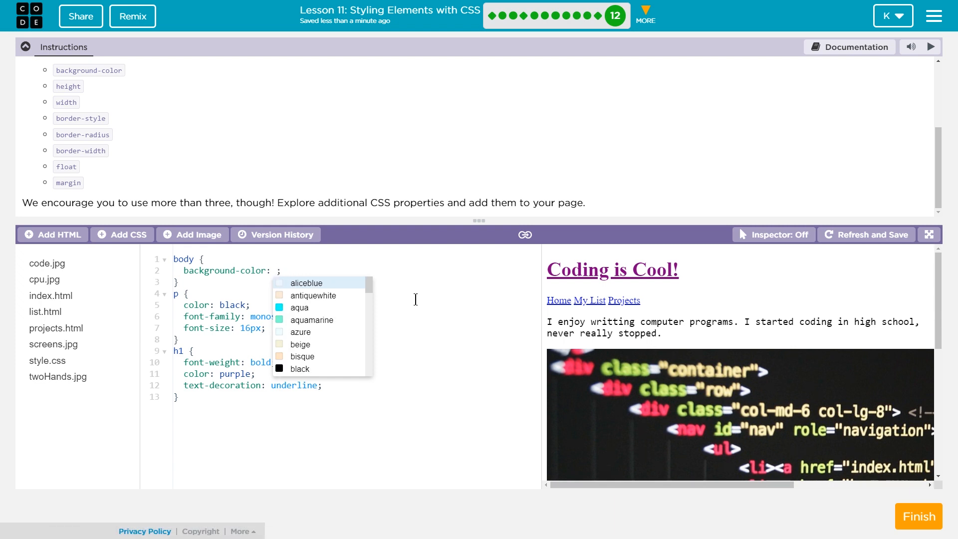
text(light)
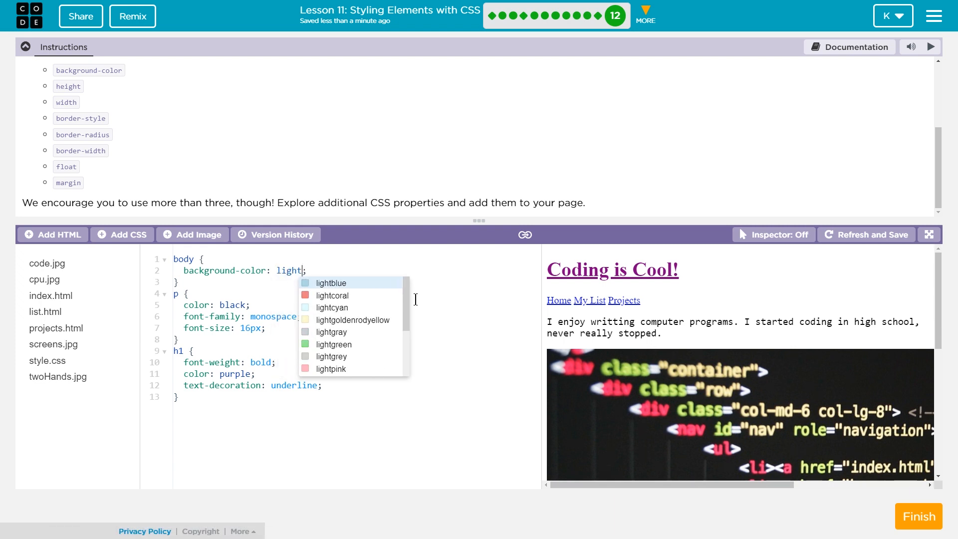
click(330, 283)
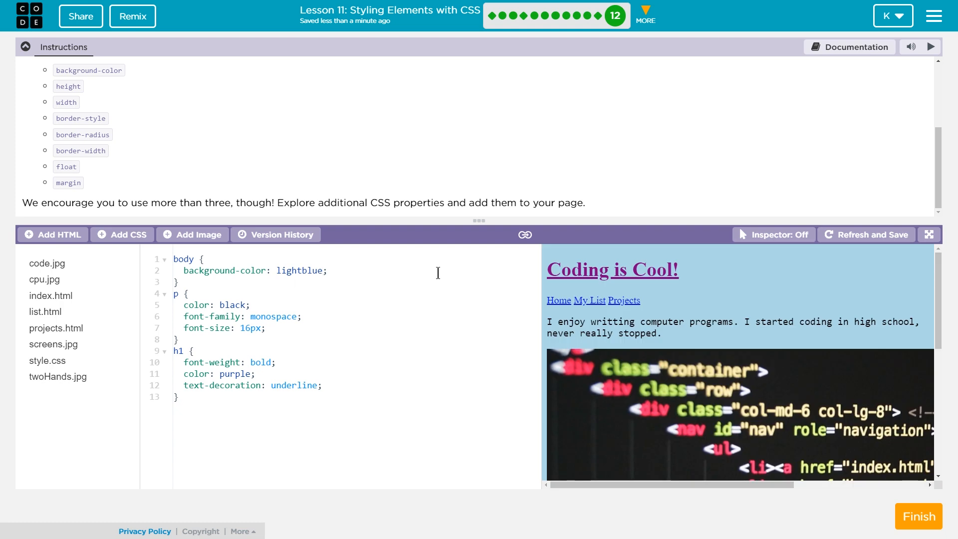
mouse_move(102, 153)
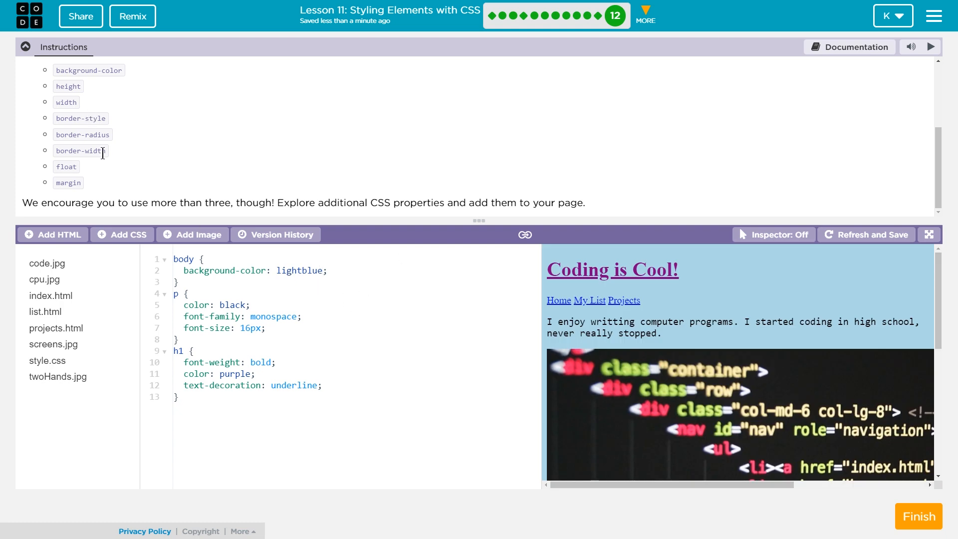
mouse_move(243, 445)
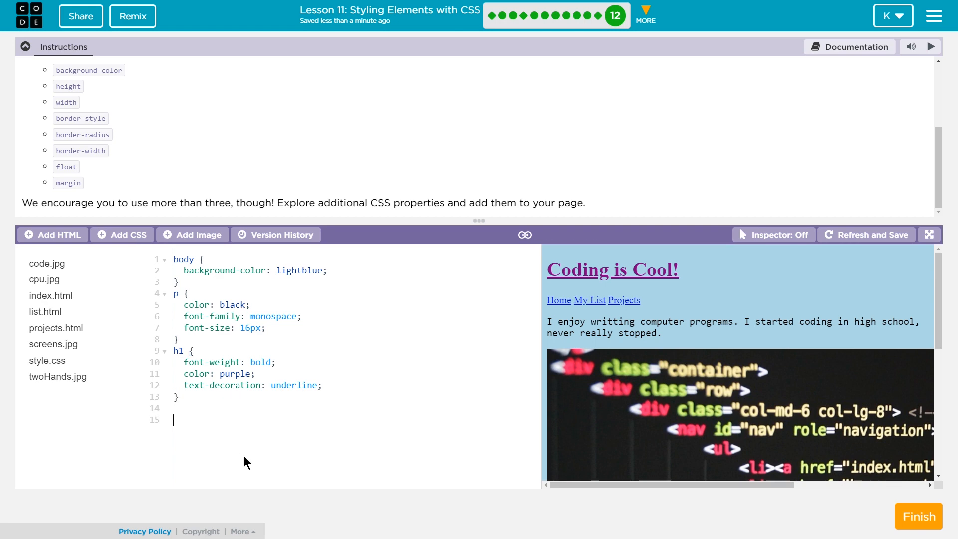
Step: Add an img rule to style.css with width: 250px
text(img)
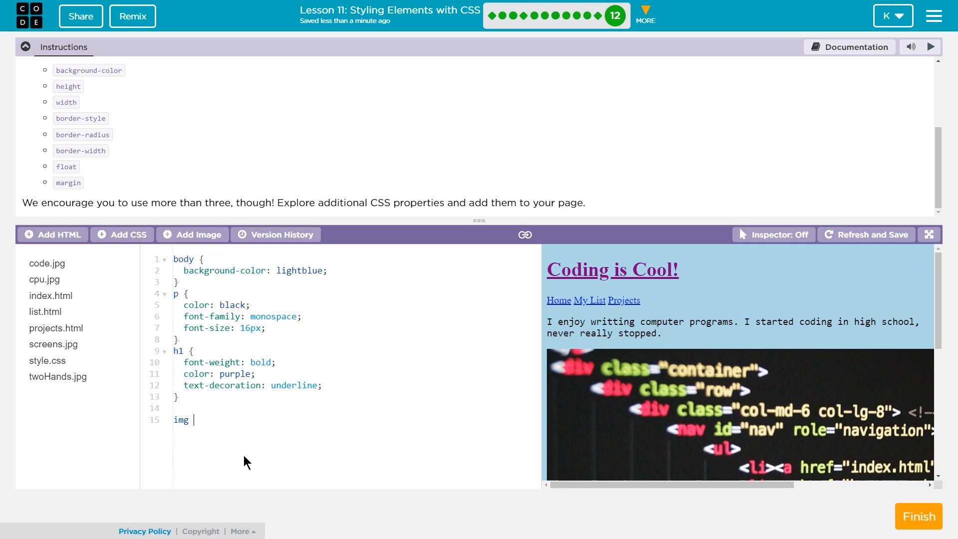
text({)
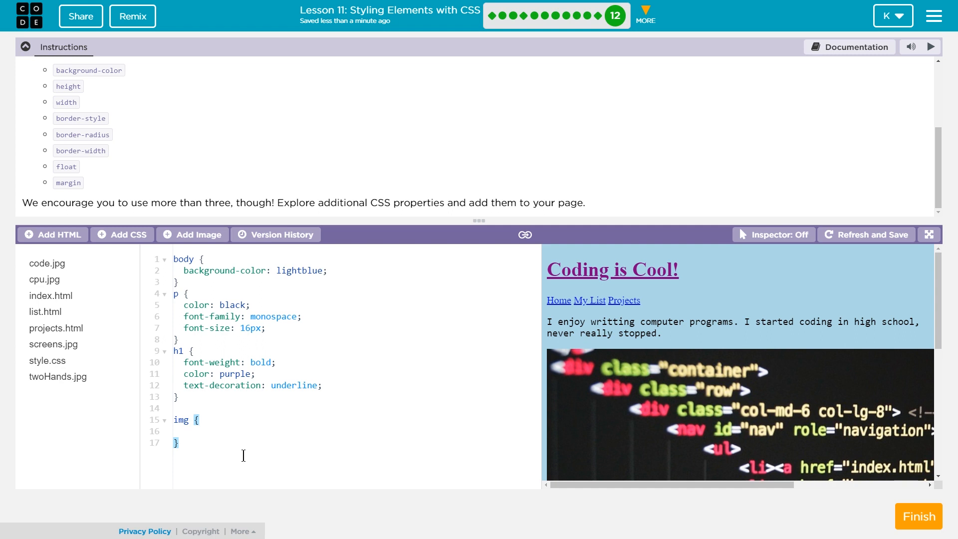
click(178, 442)
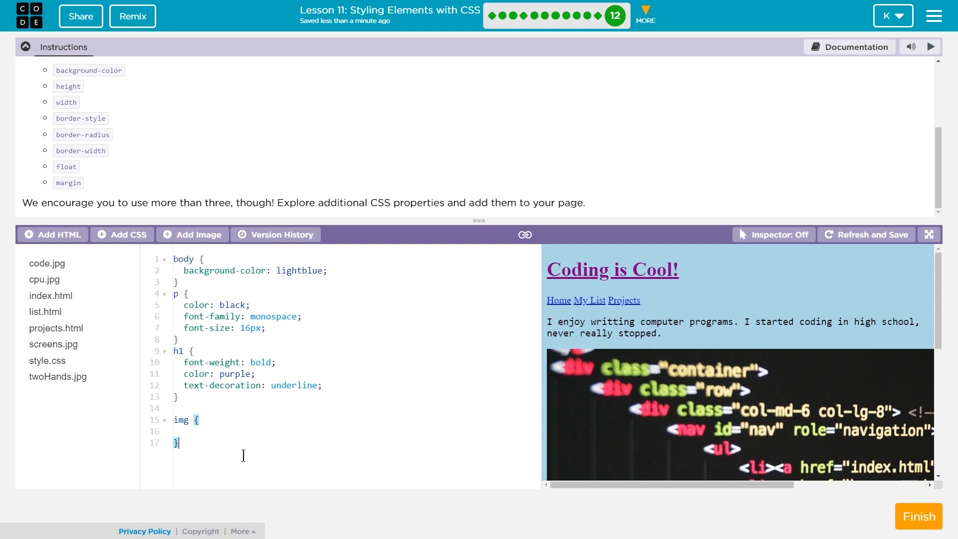
click(184, 431)
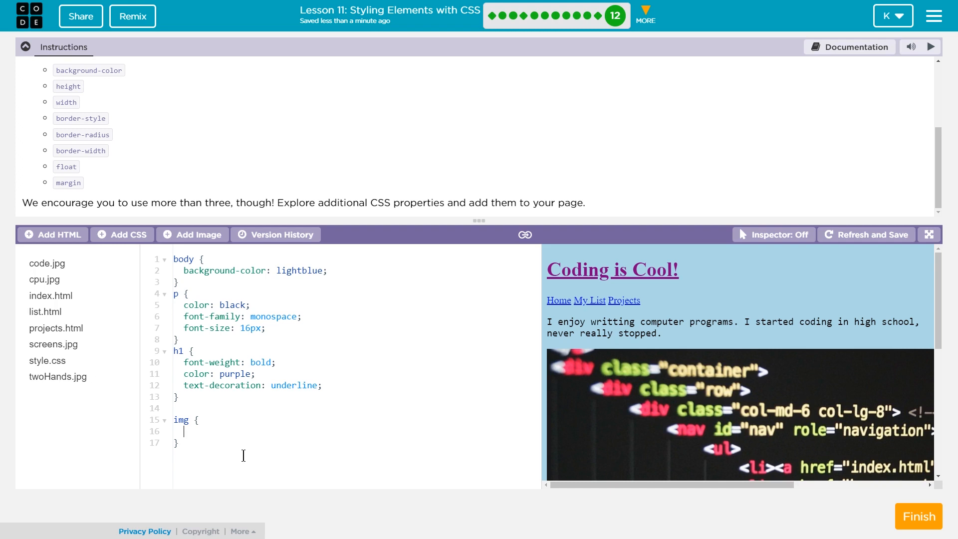
text(width:)
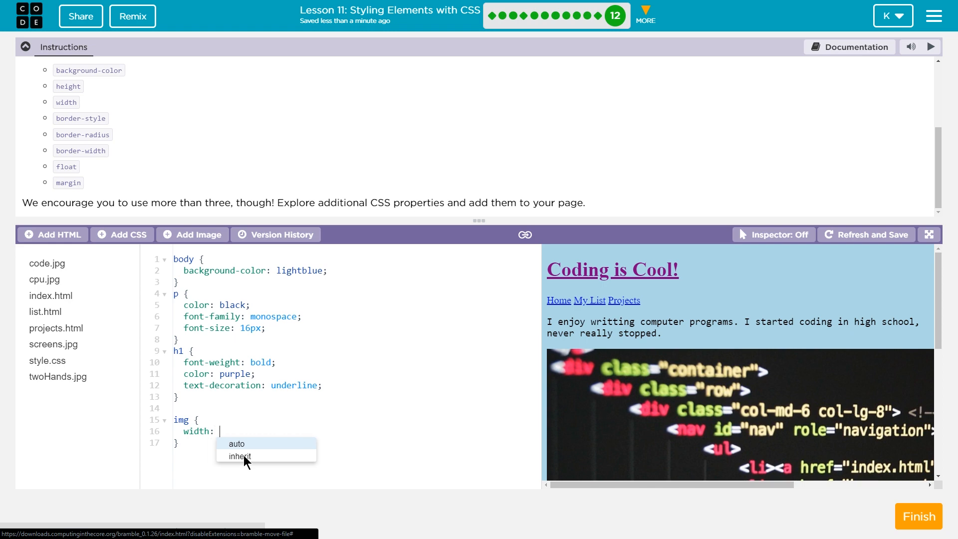
text(250)
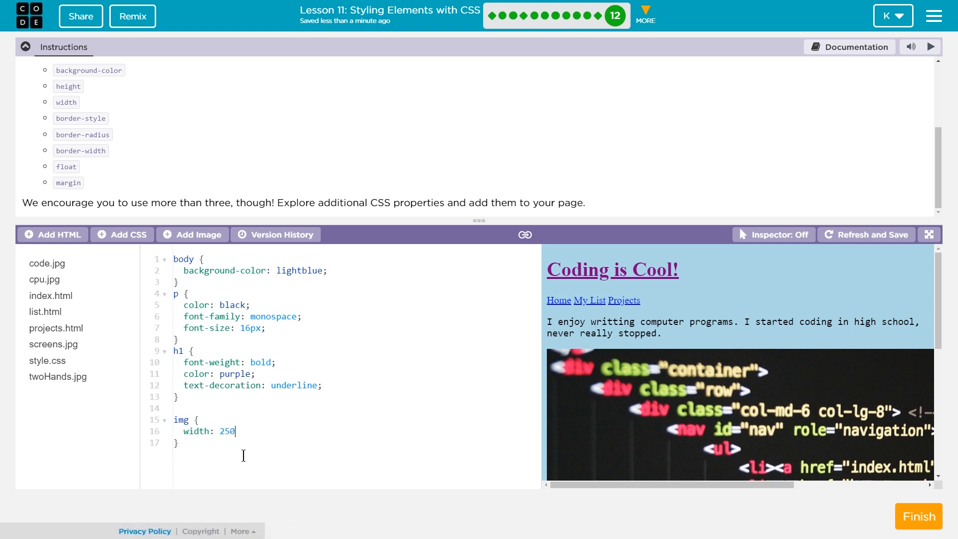
text(px;)
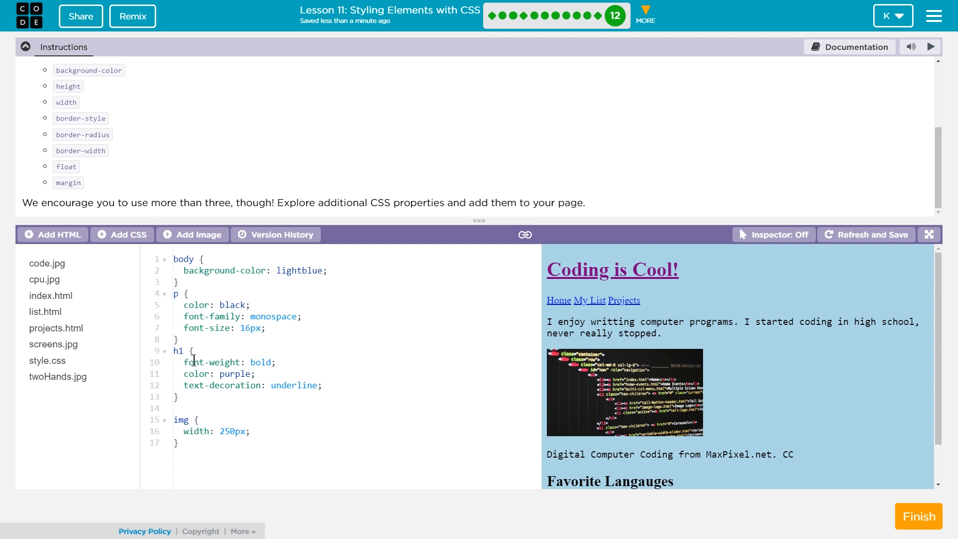
mouse_move(66, 166)
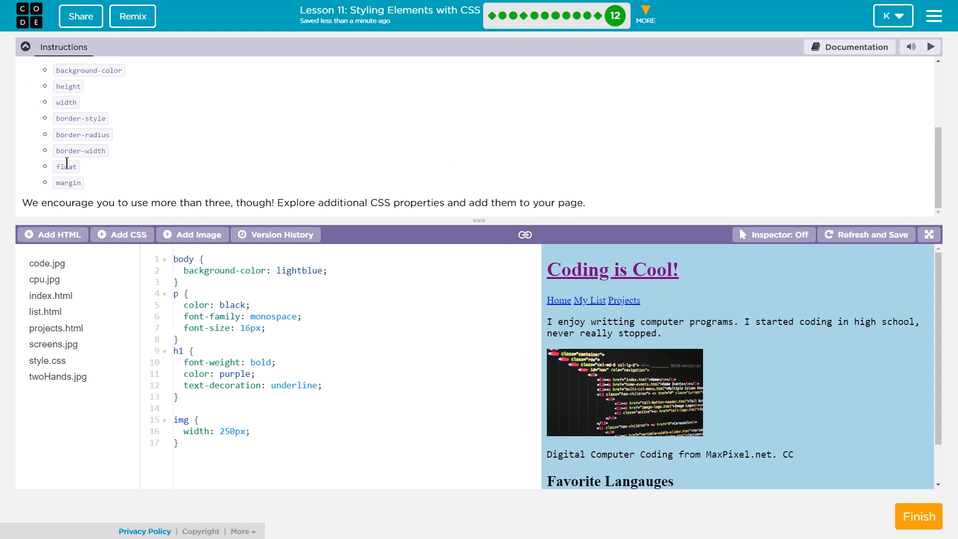
Step: Give the img rule float: right so page text wraps beside images
text(float)
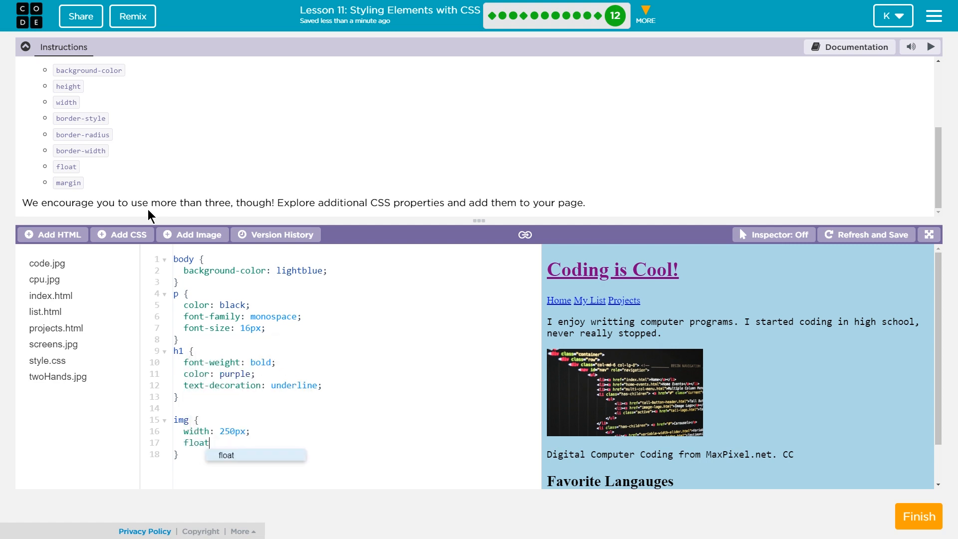
text(:)
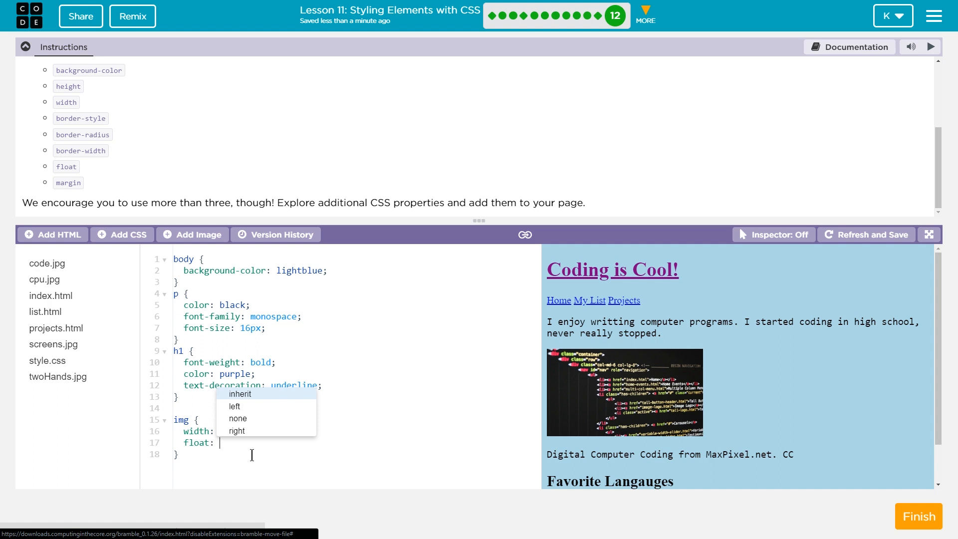
mouse_move(238, 439)
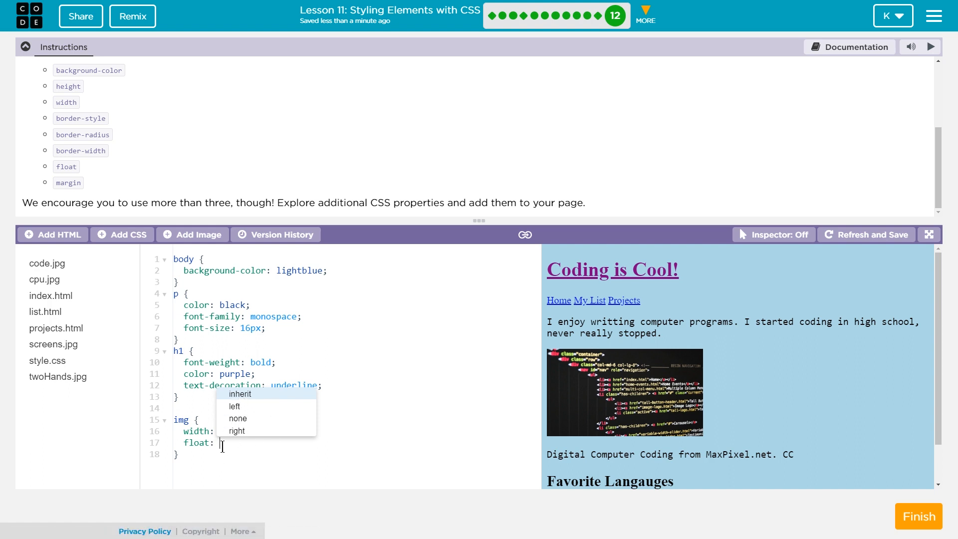
text(f)
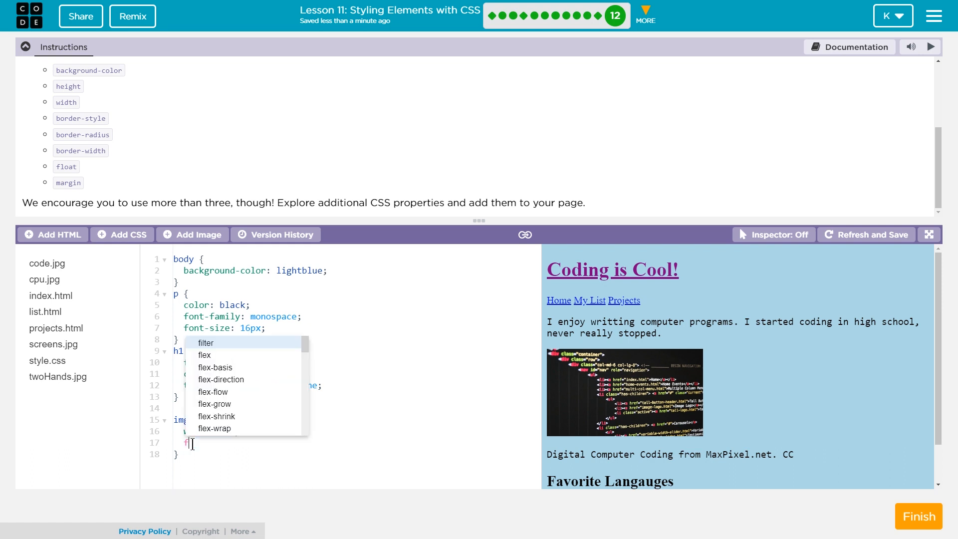
text(loat:)
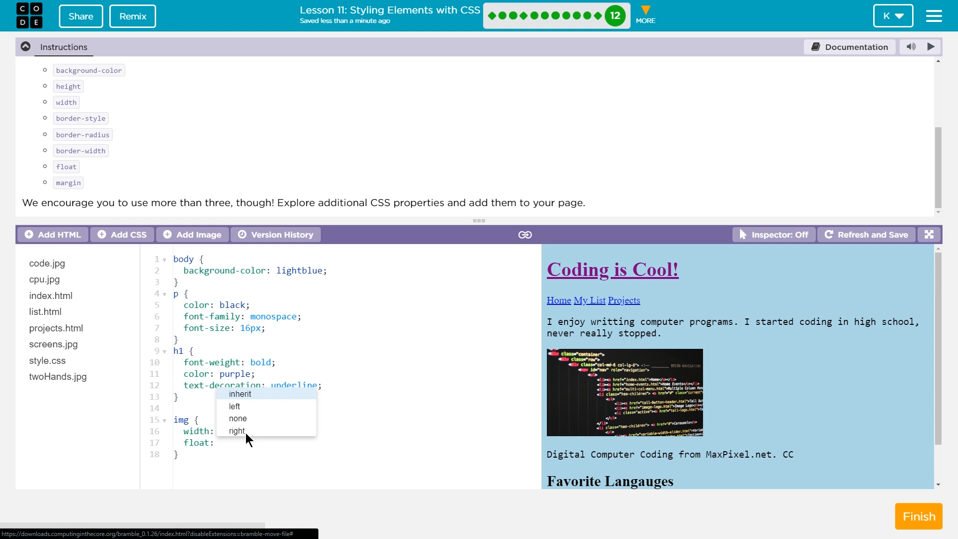
click(237, 432)
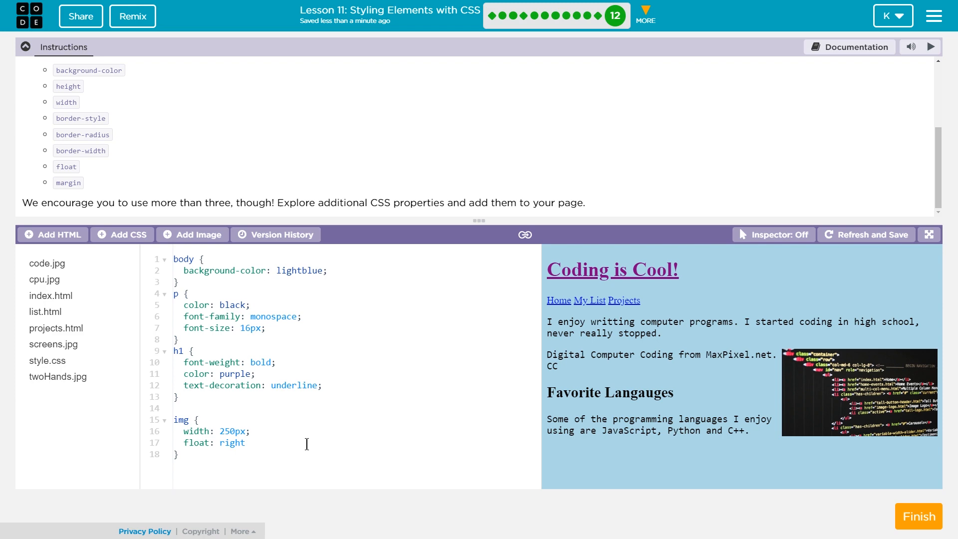
Step: Add border-style: double to the img rule
text(n)
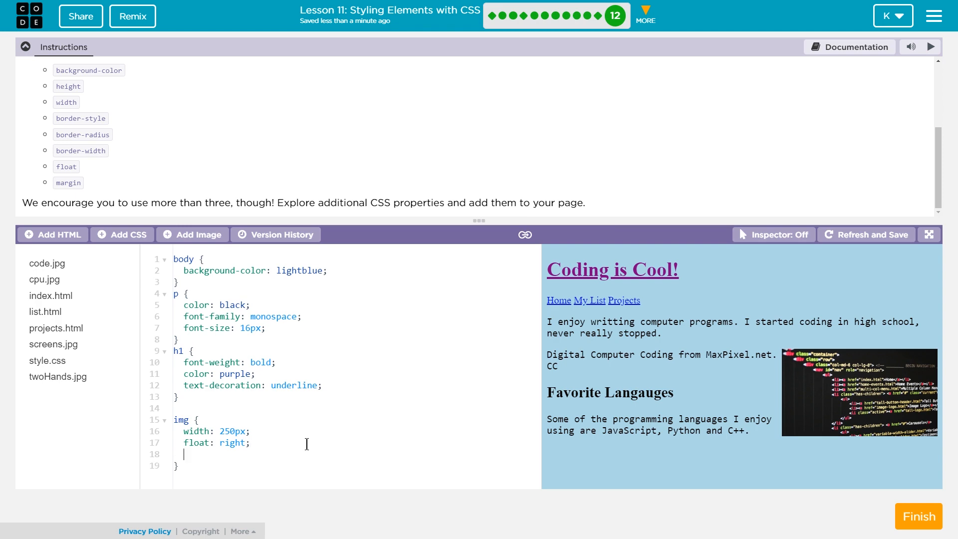
text(border-sty)
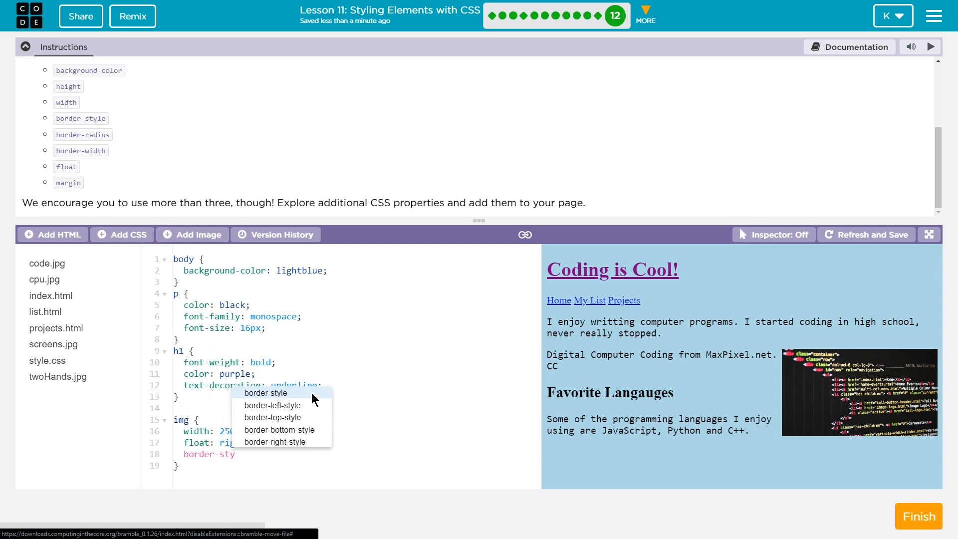
click(265, 394)
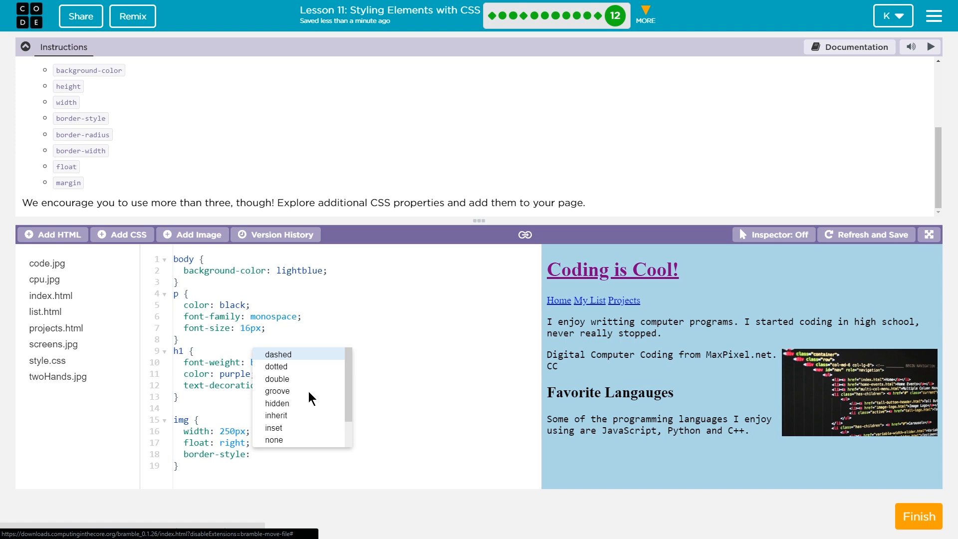
click(277, 379)
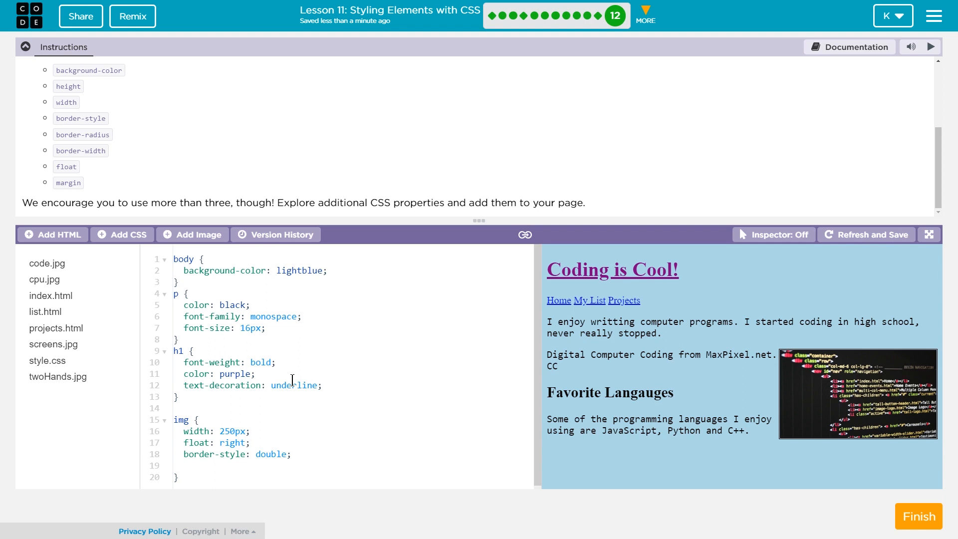
Step: Set the image border-color to yellow and border-width to 5px
text(border-width: 3px;)
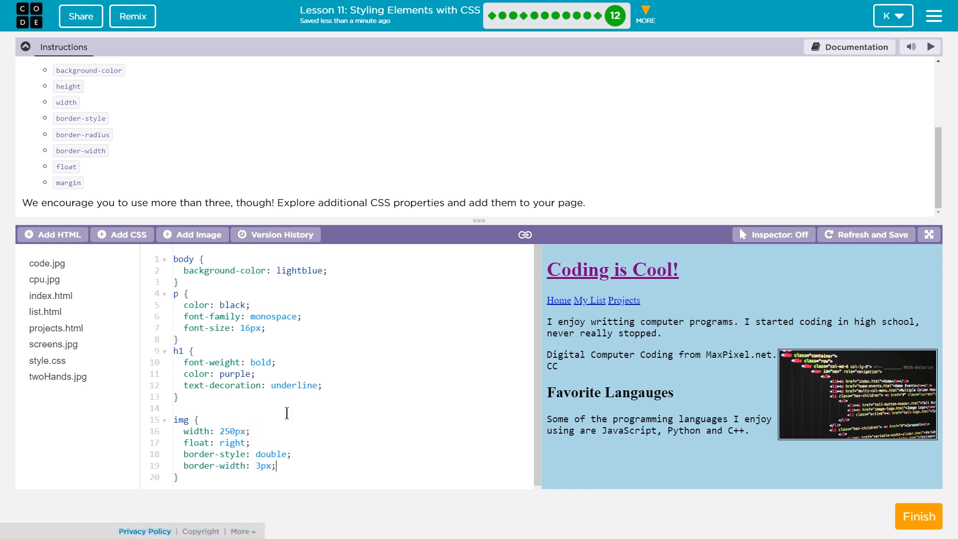
text(border-color:)
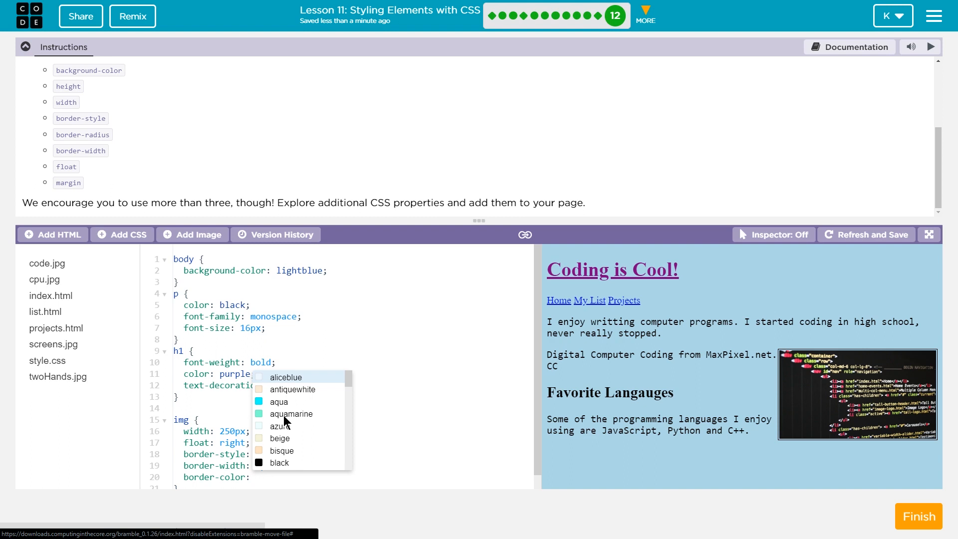
text(yellow)
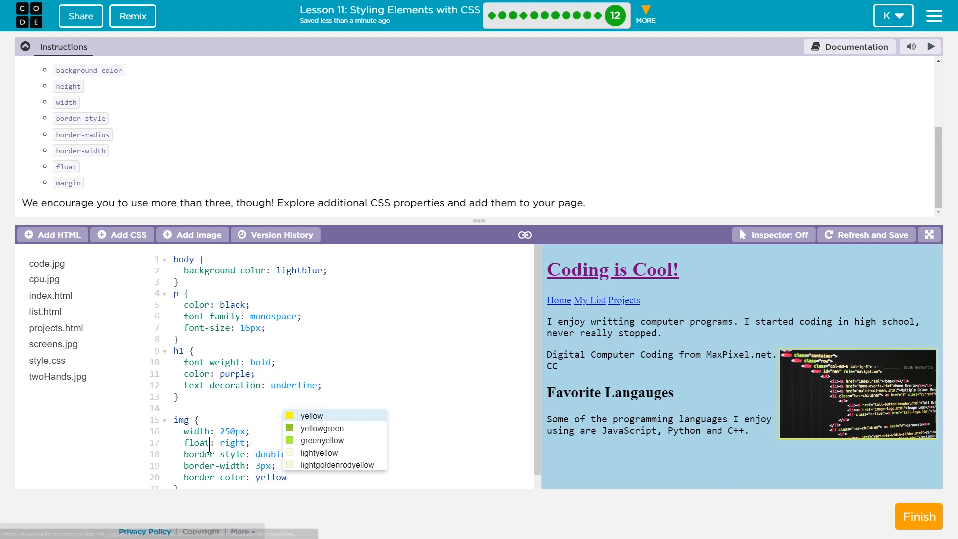
click(249, 465)
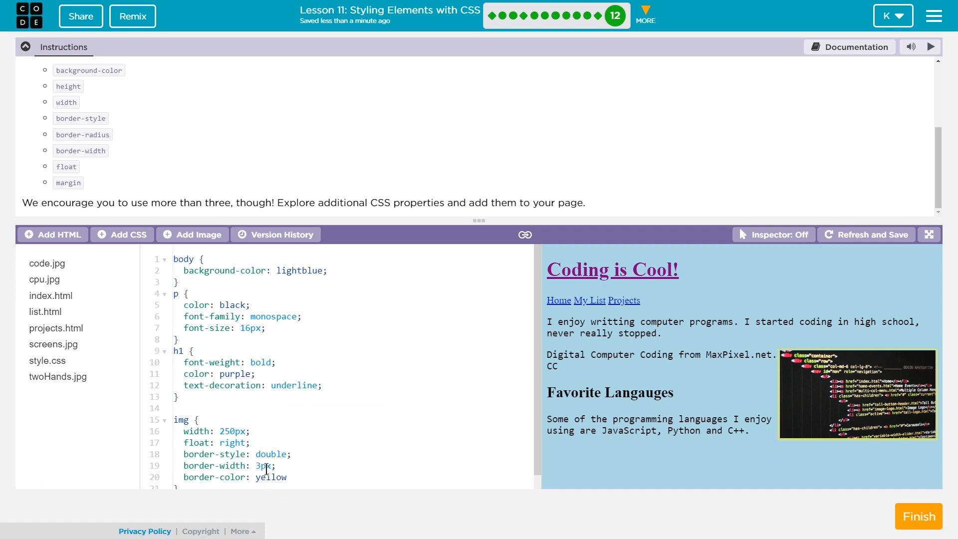
text(5)
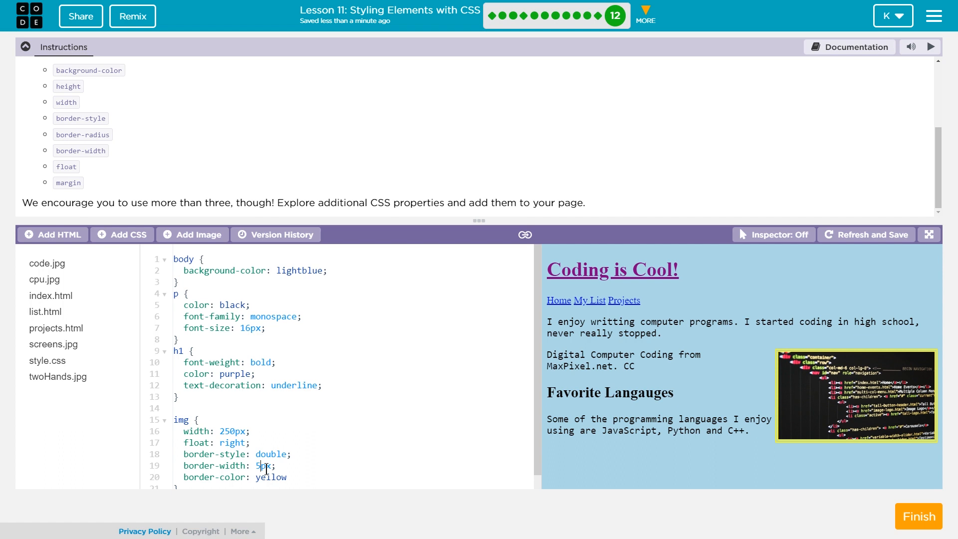
mouse_move(260, 488)
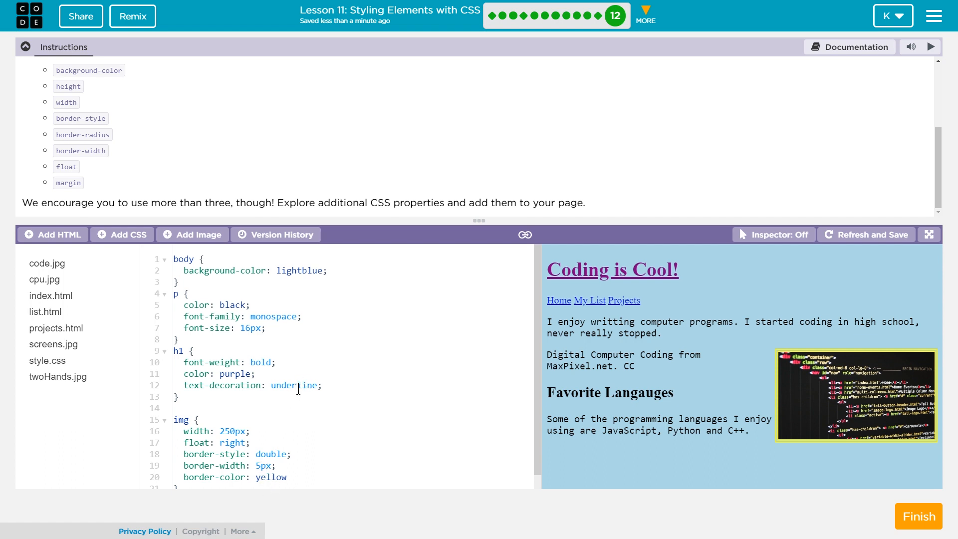
mouse_move(715, 455)
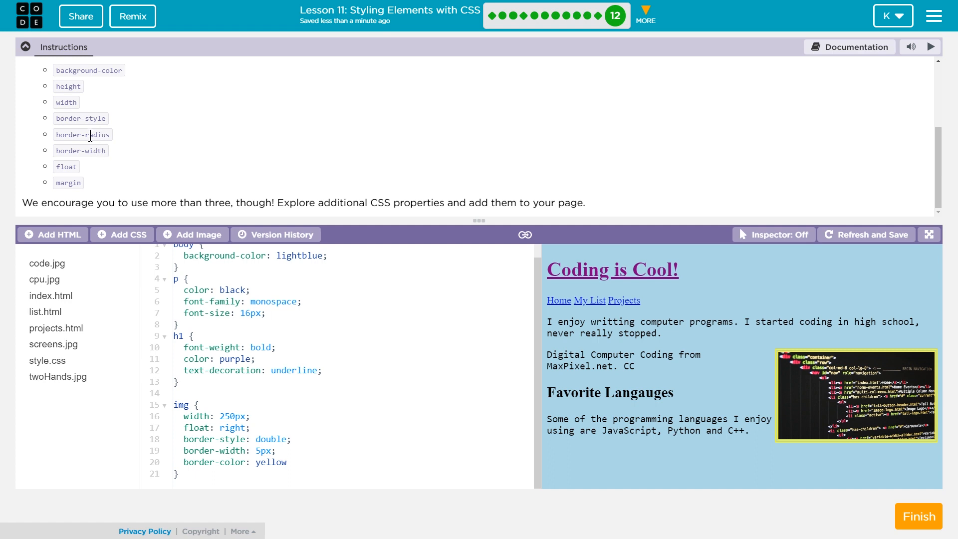
Step: Add border-radius: 50px to round the image corners
text(;)
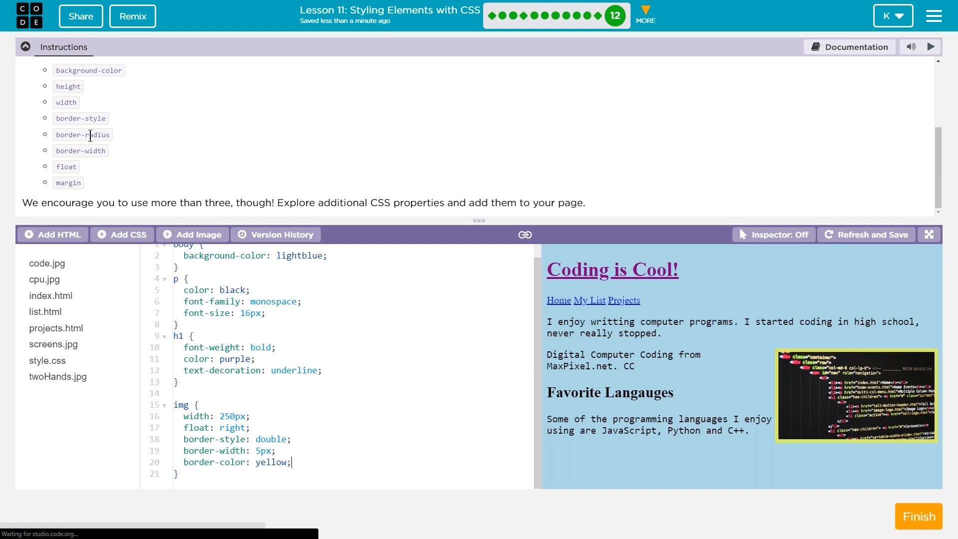
text(border-radius:)
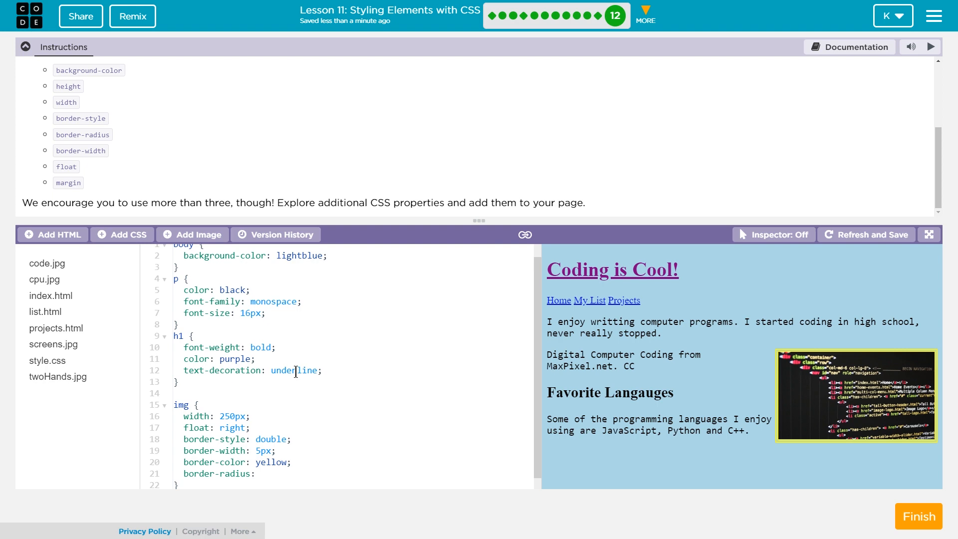
text(20px)
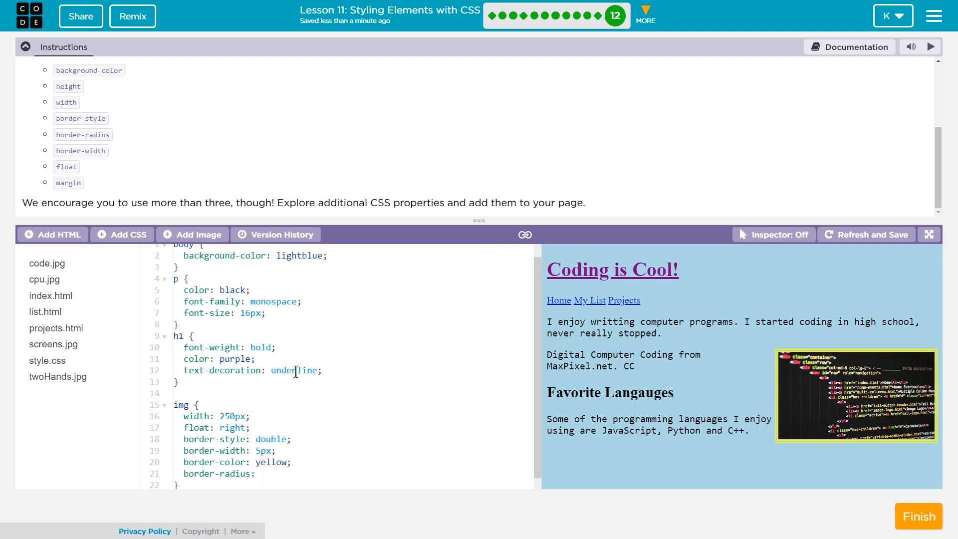
text(50px;)
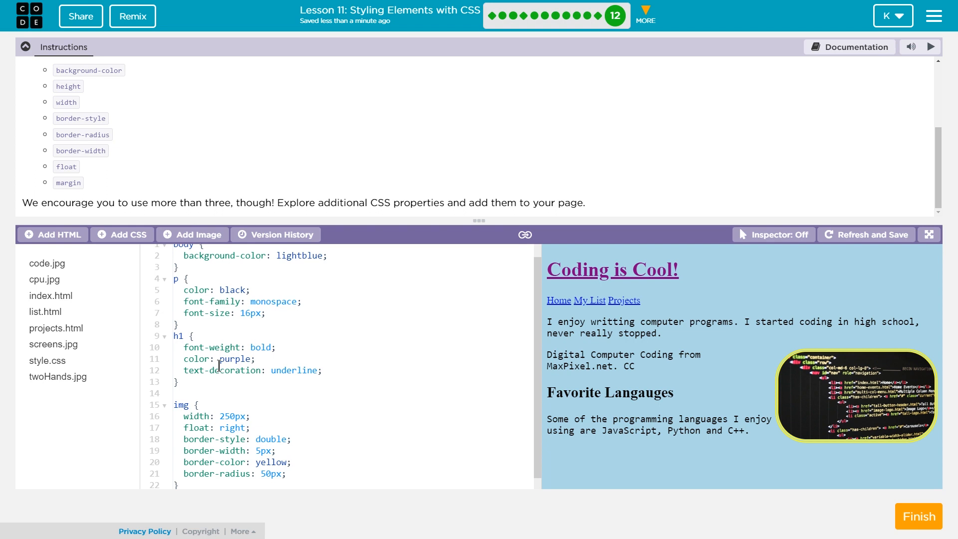
Step: Add <link rel="stylesheet" href="style.css"> to the projects.html head
click(45, 311)
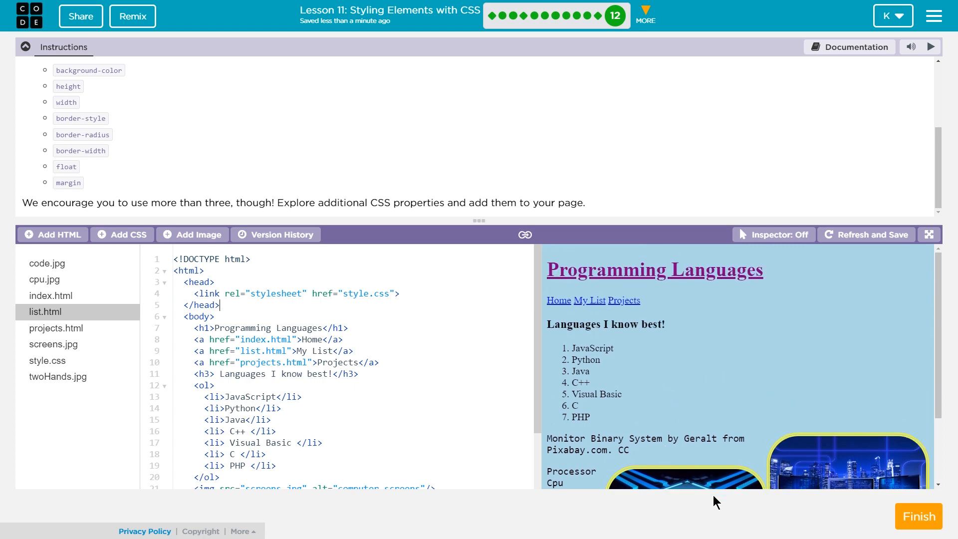
scroll(down, 3)
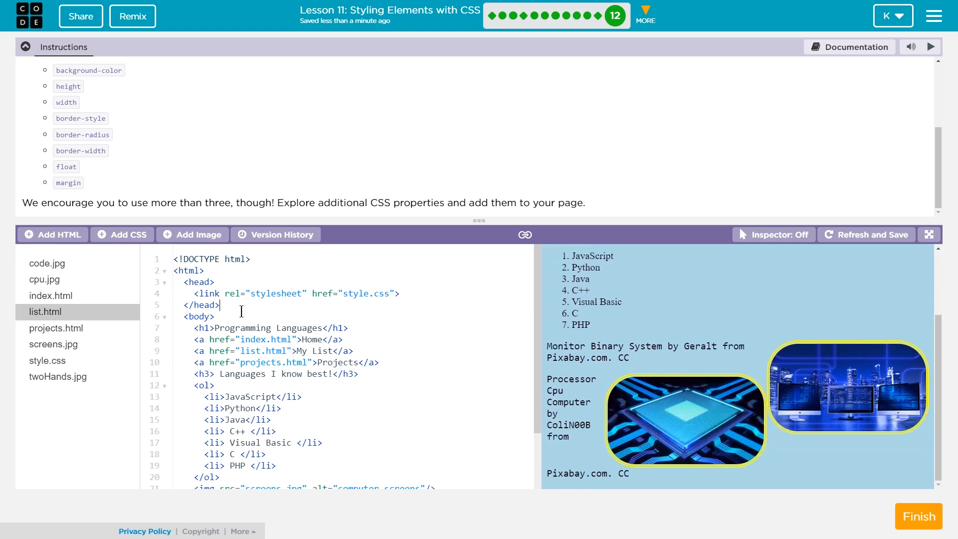
click(56, 328)
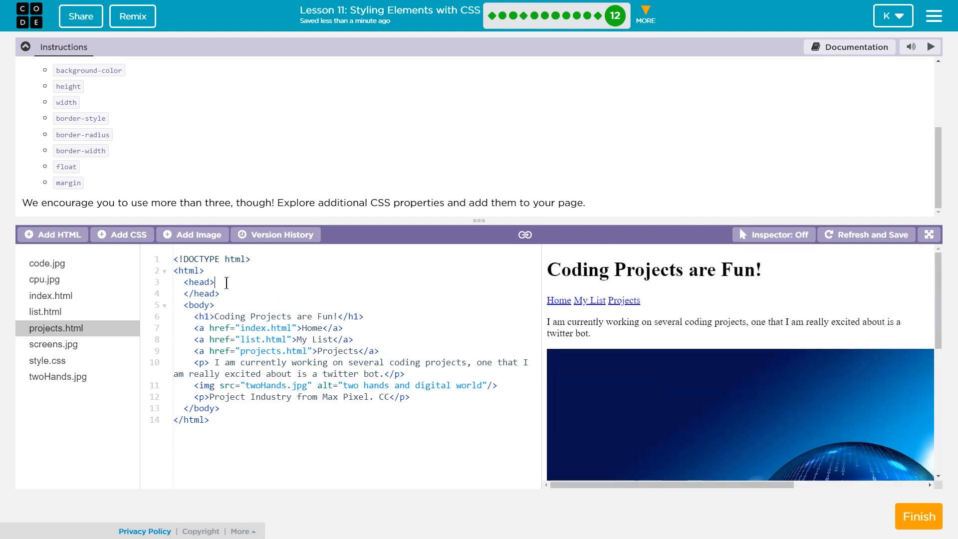
text(<)
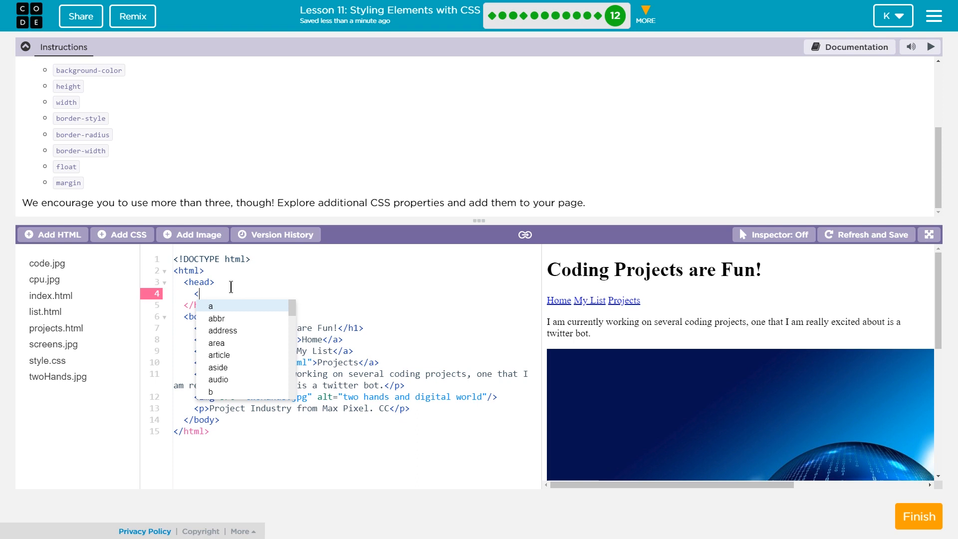
text(link)
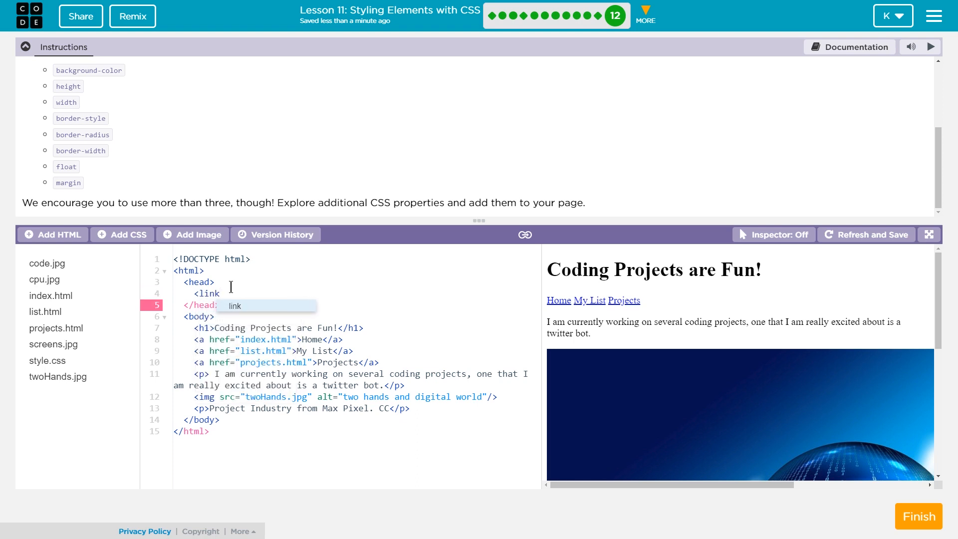
text(rel)
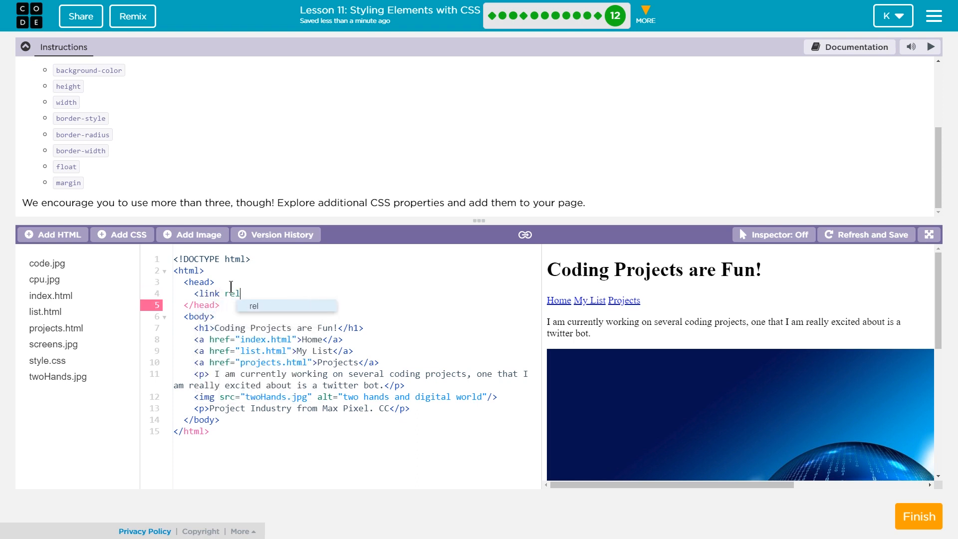
text(="stylesheet)
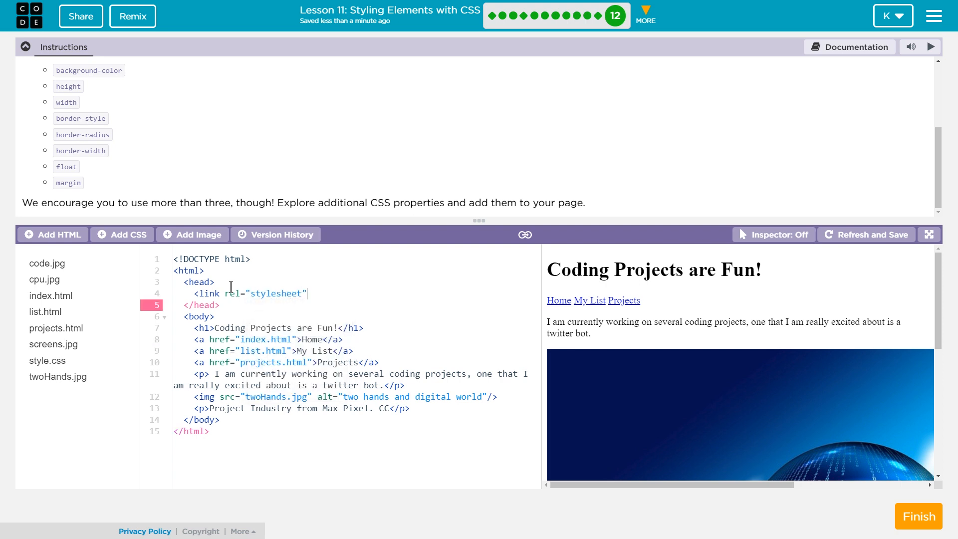
text(hre)
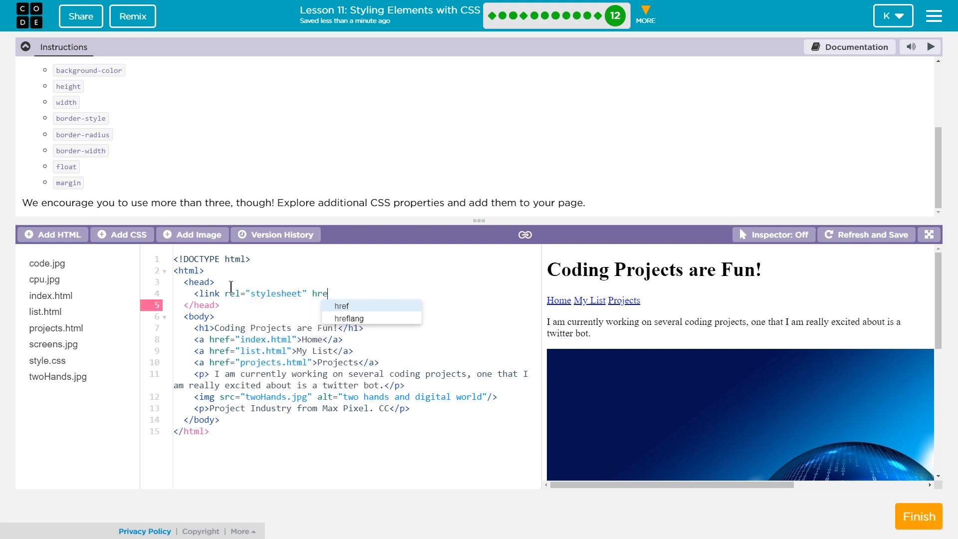
text(f=")
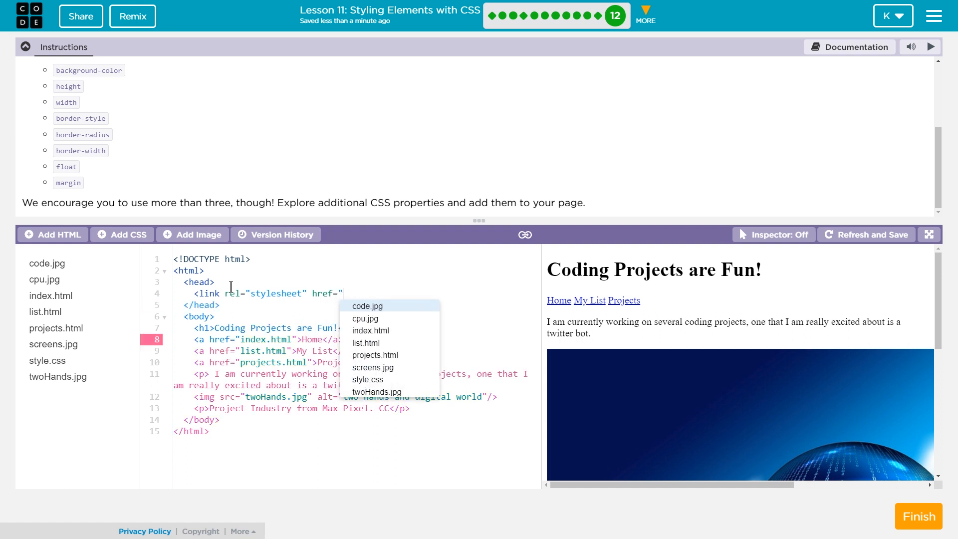
click(366, 380)
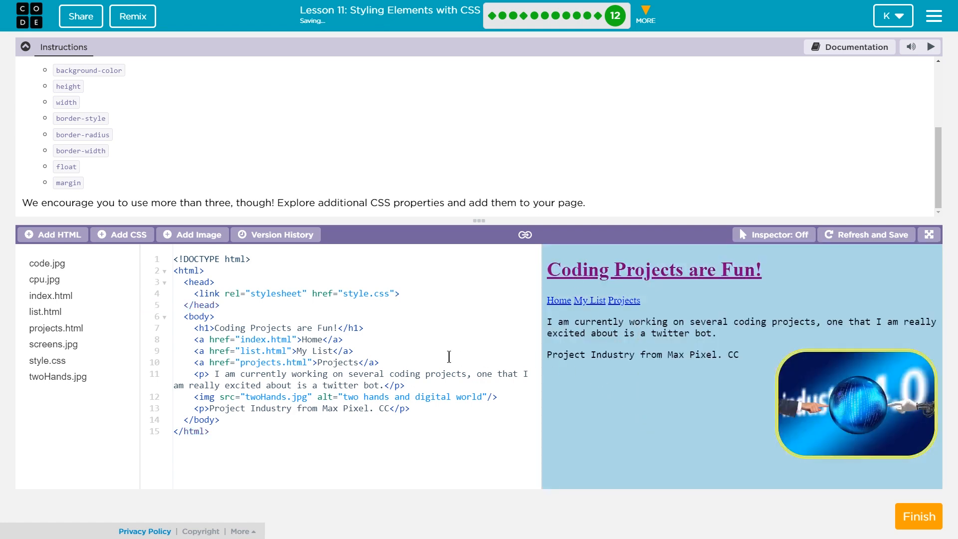
Step: Add border-style: dashed and border-color: yellow to the body rule in style.css
click(47, 360)
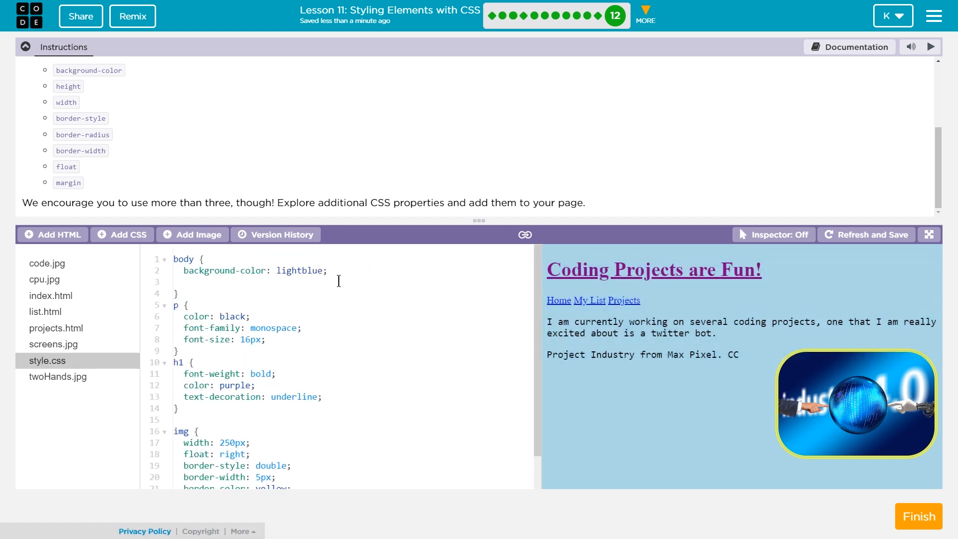
text(border-style:)
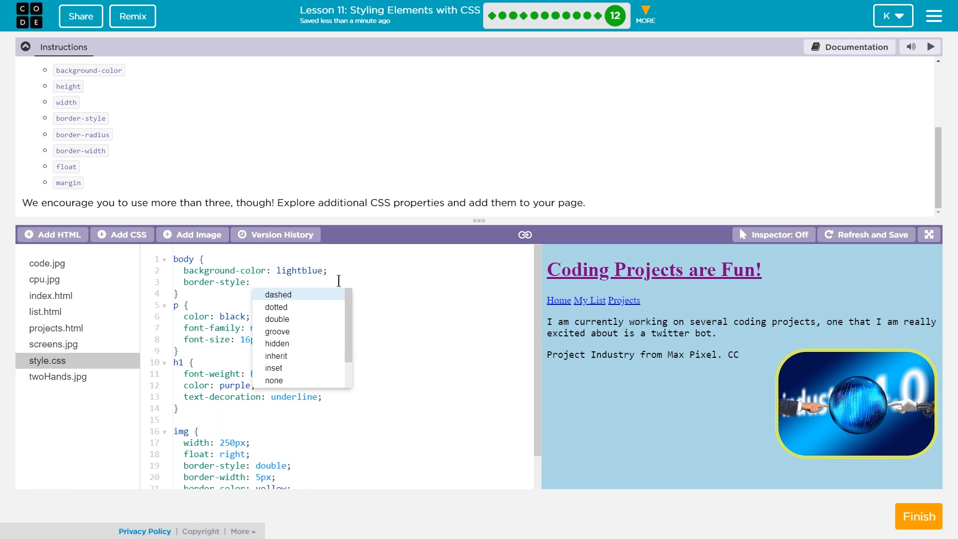
click(278, 294)
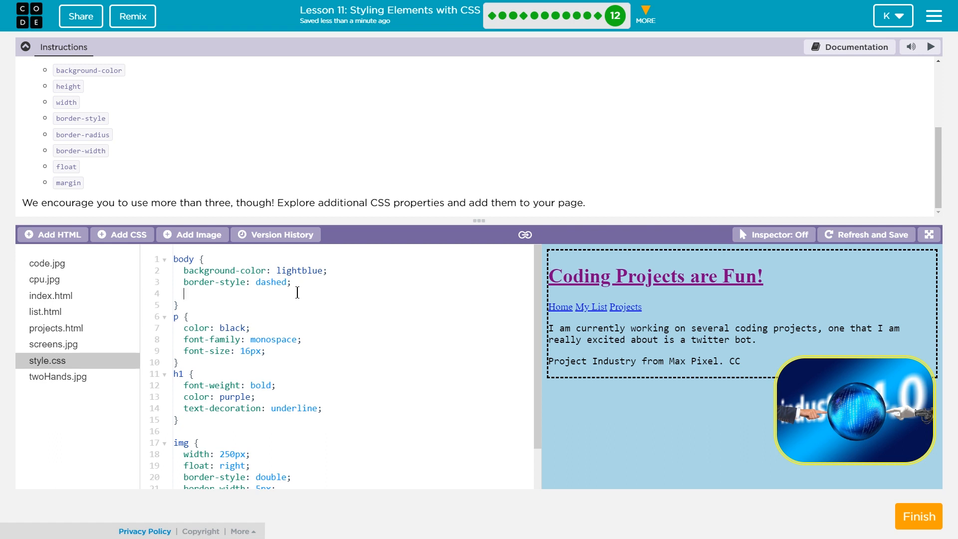
mouse_move(191, 233)
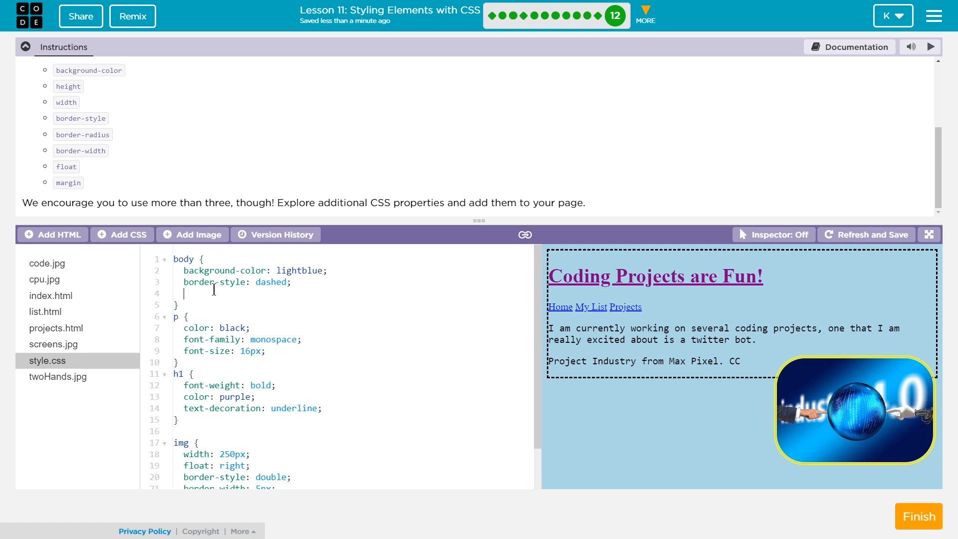
text(border-)
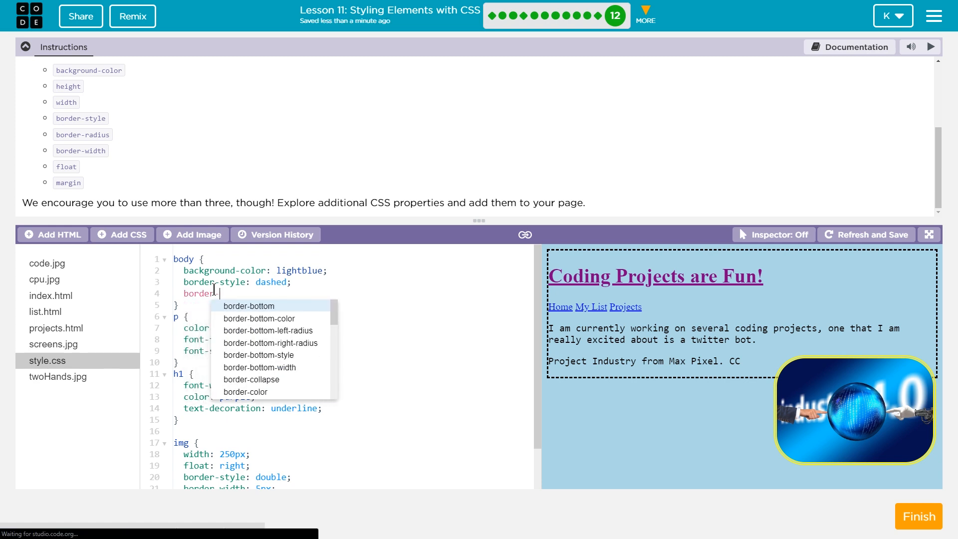
text(color: yellow;)
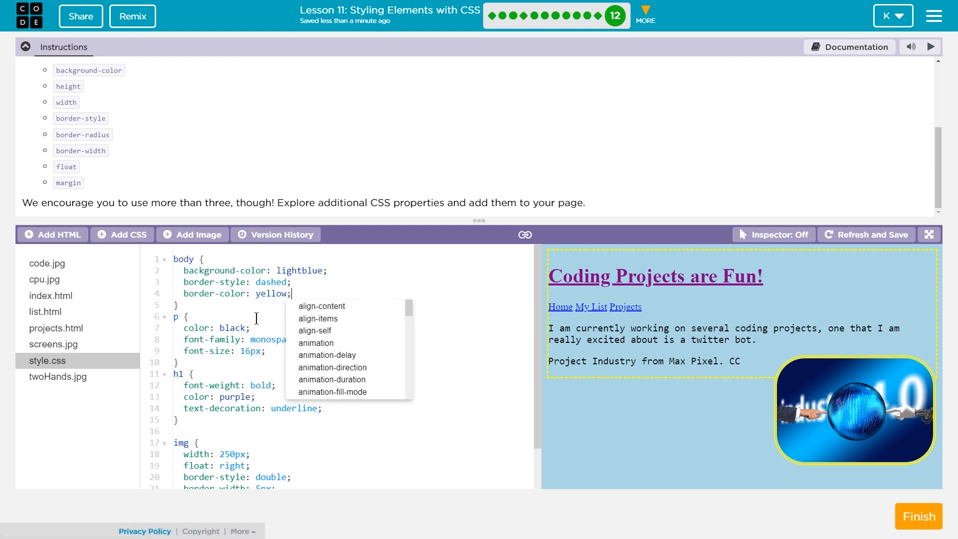
mouse_move(855, 409)
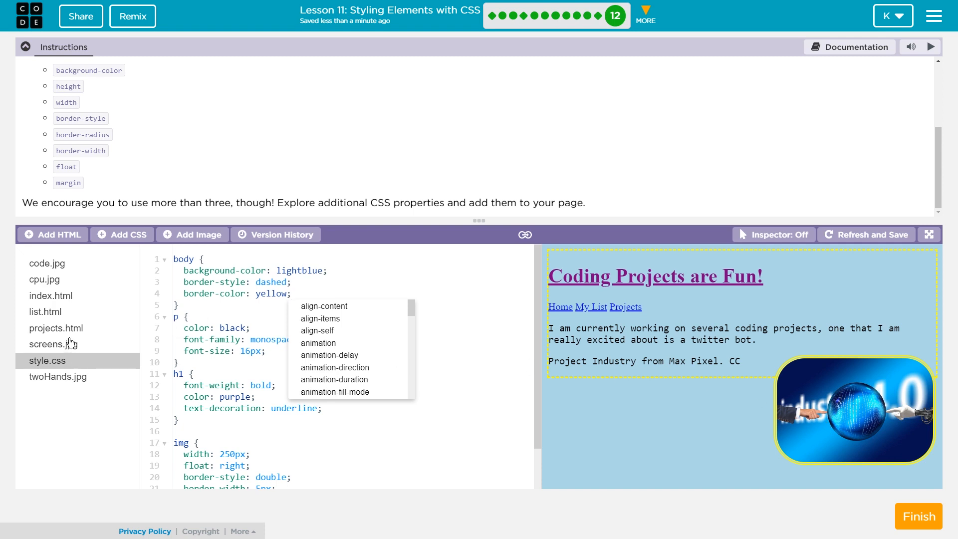
Step: Move the projects.html image right after <body> and the Project Industry credit line before </body>
click(56, 329)
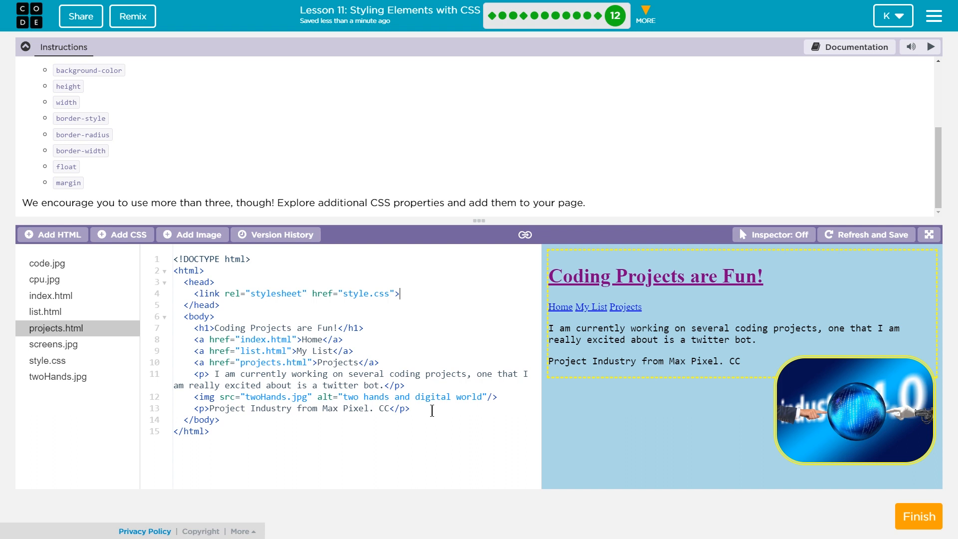
drag(409, 408, 272, 421)
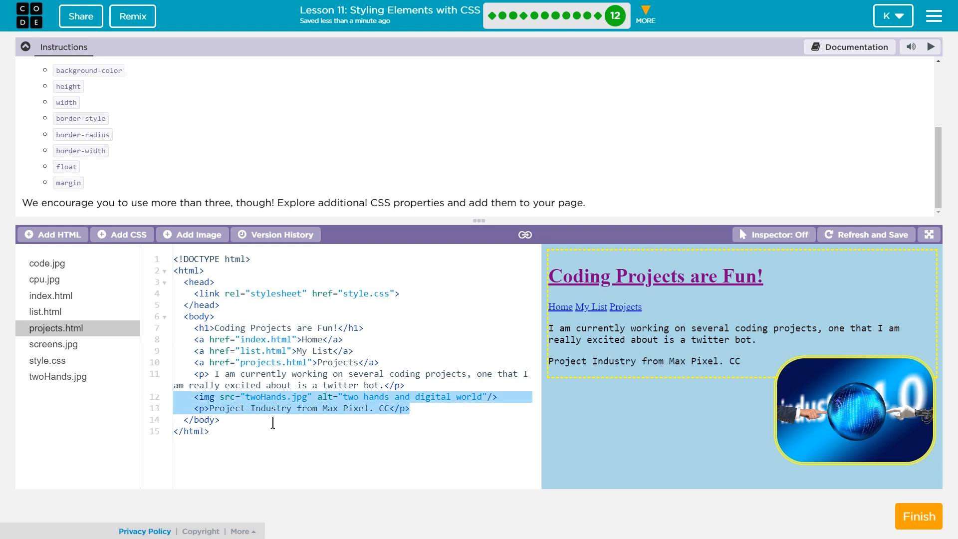
right_click(281, 396)
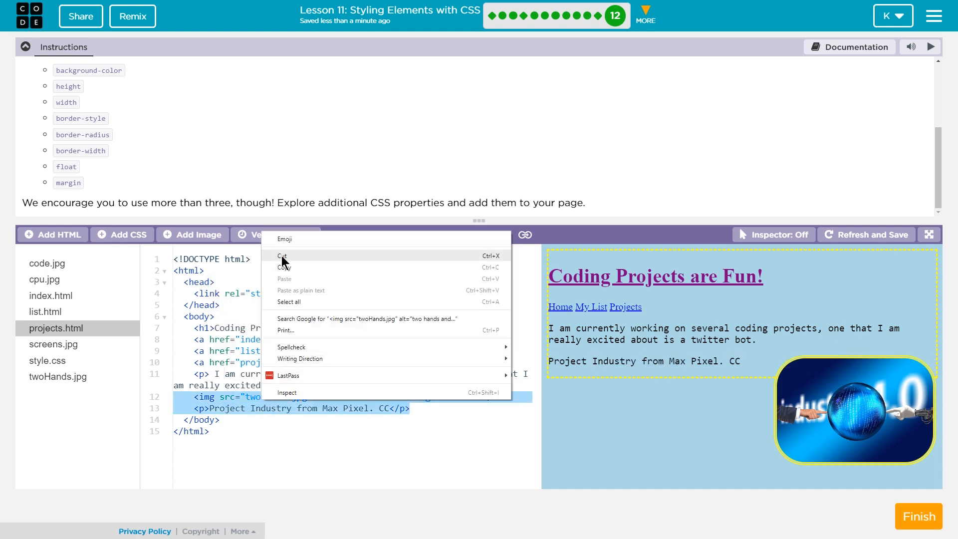
click(282, 256)
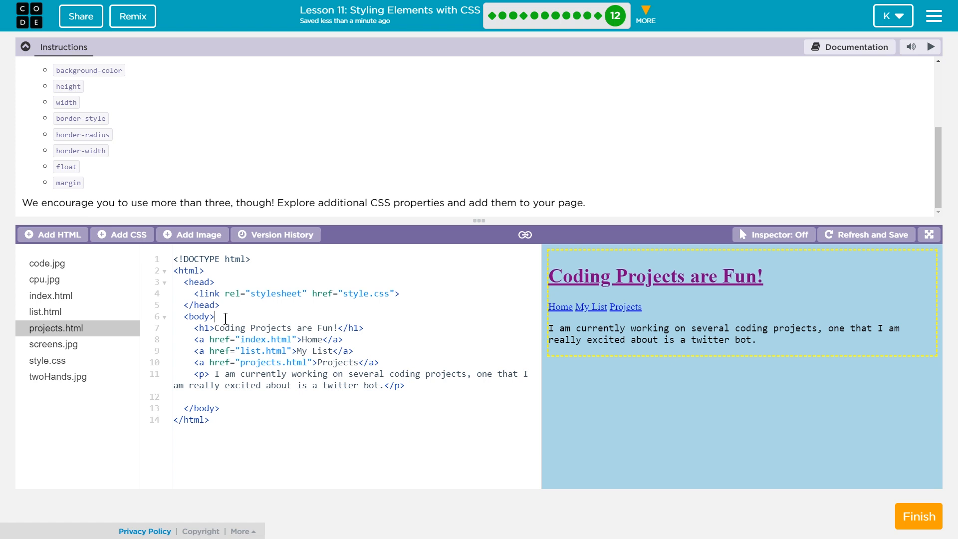
right_click(213, 328)
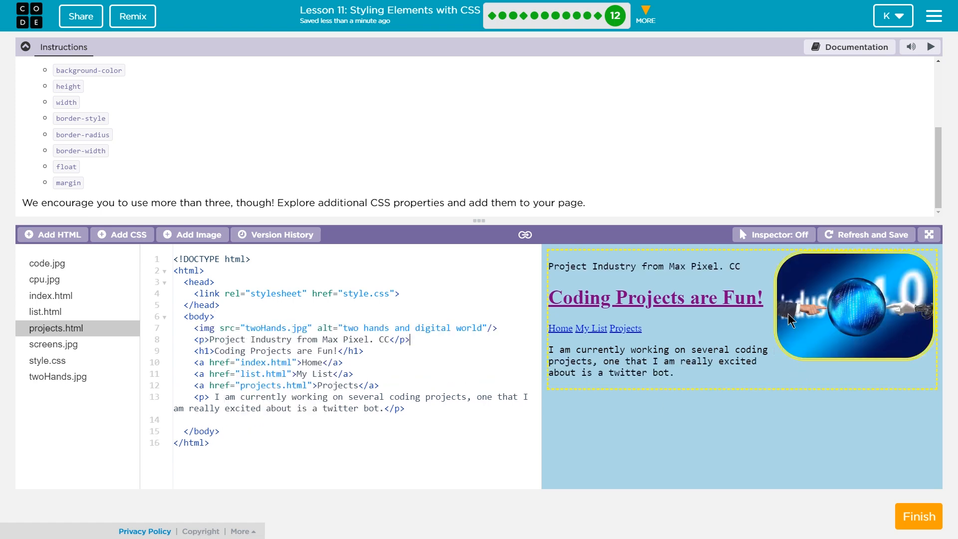
double_click(299, 339)
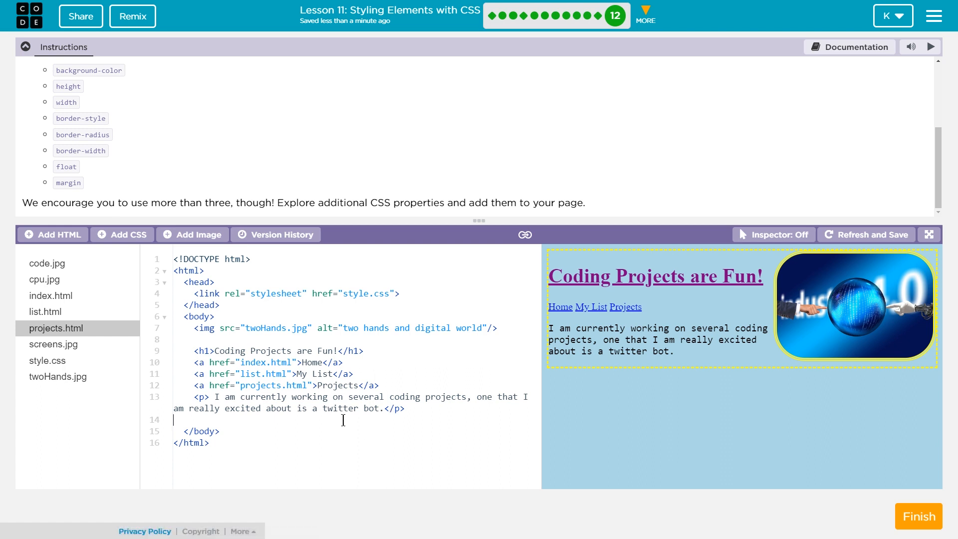
right_click(343, 420)
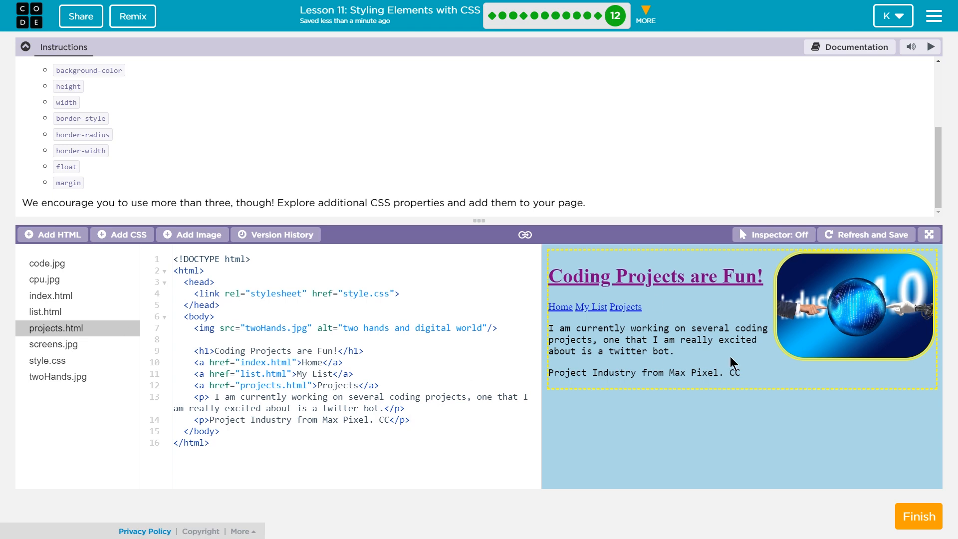
Step: Add margin: 10px to the img rule in style.css
click(51, 295)
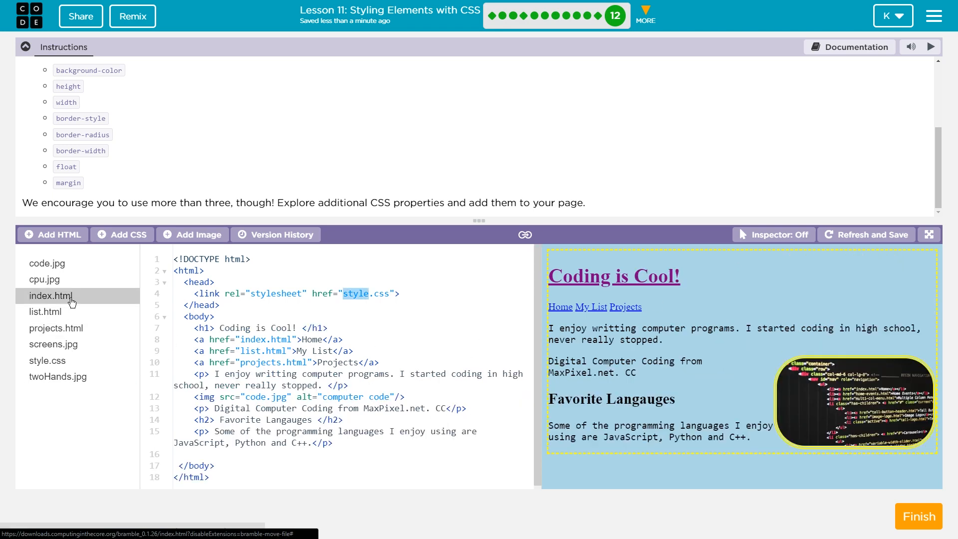
click(47, 360)
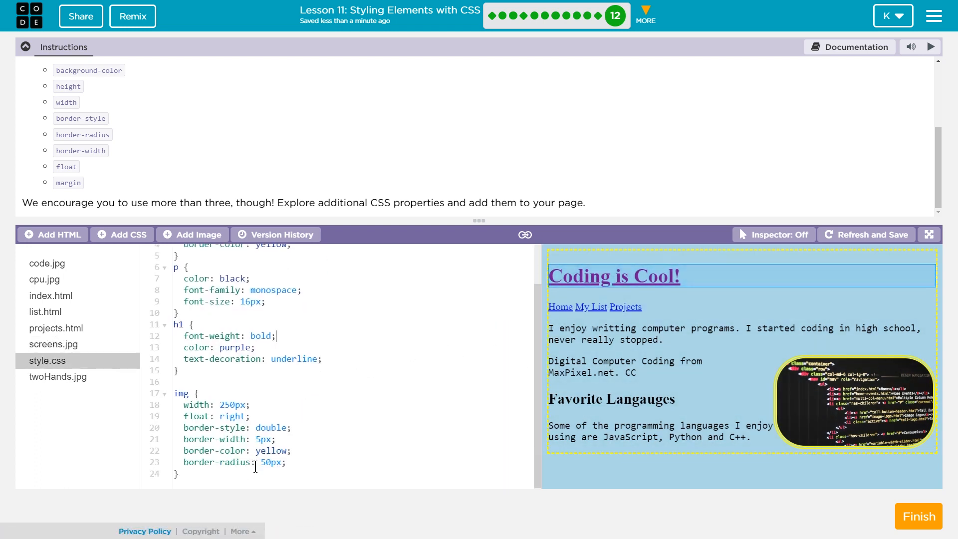
text(m)
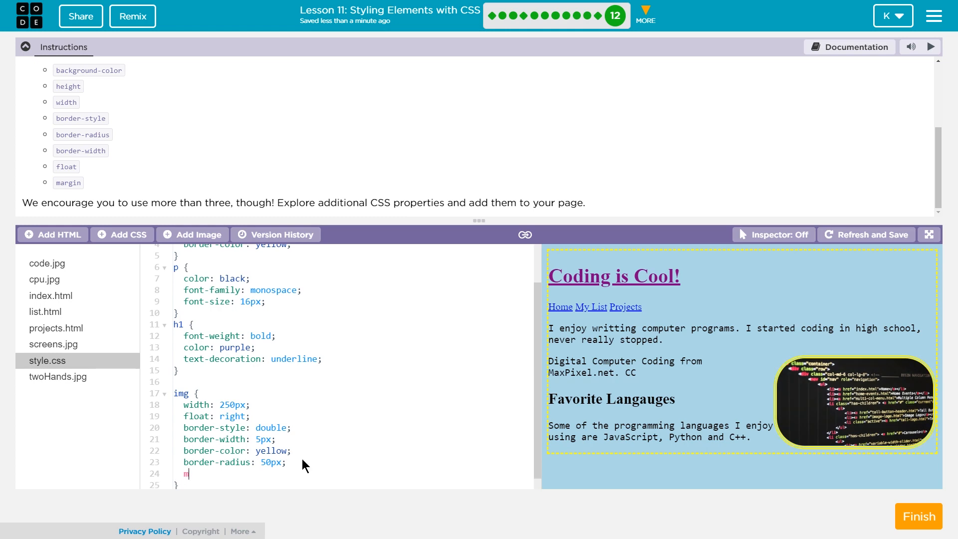
text(argin: 10p)
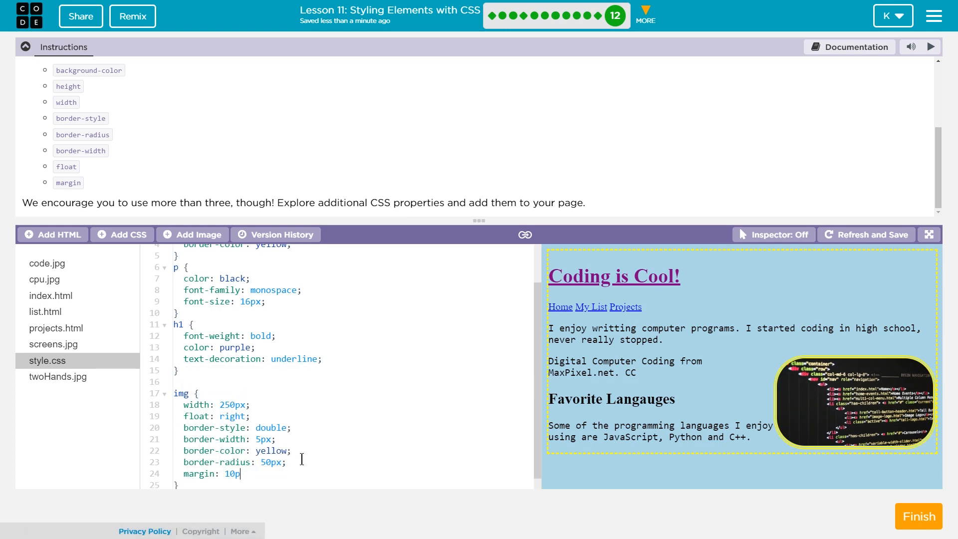
text(x;)
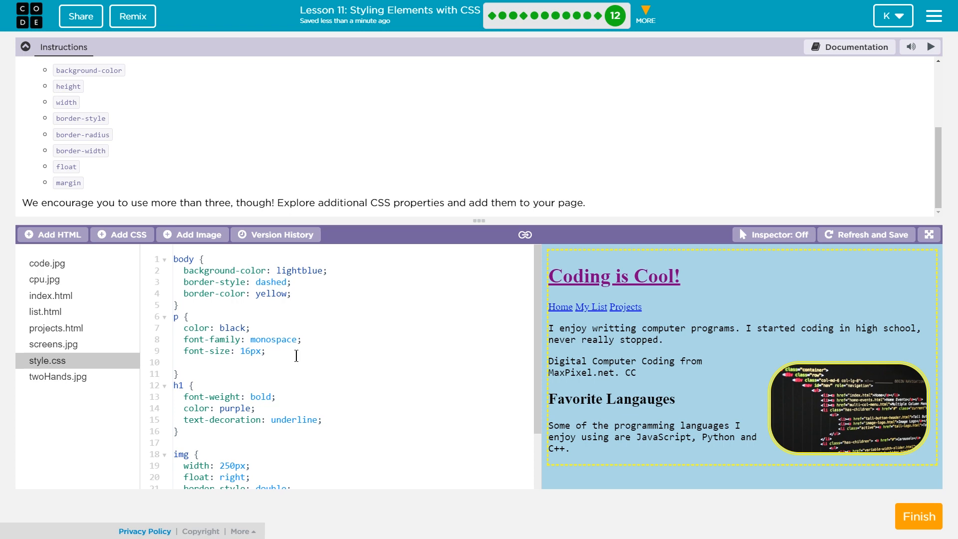
text(margin: 10px;)
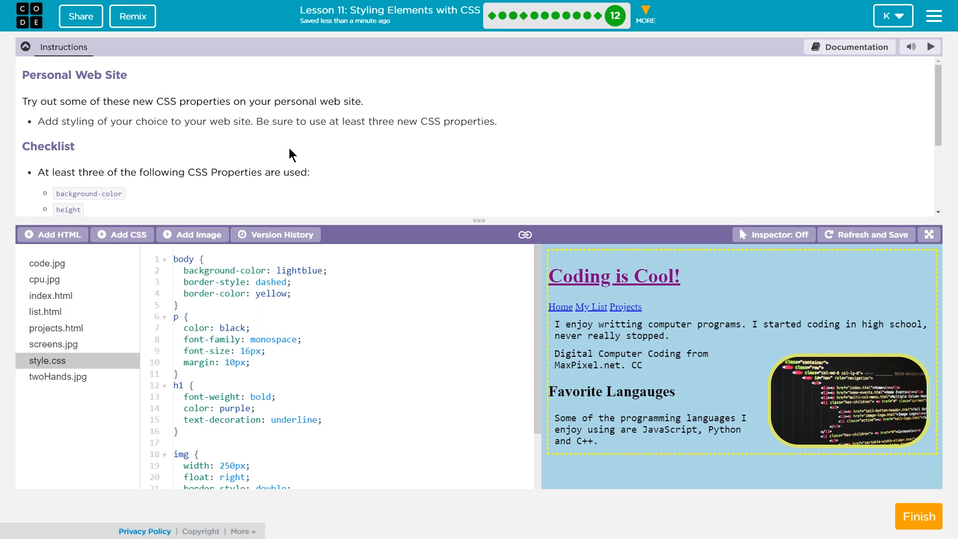
mouse_move(426, 366)
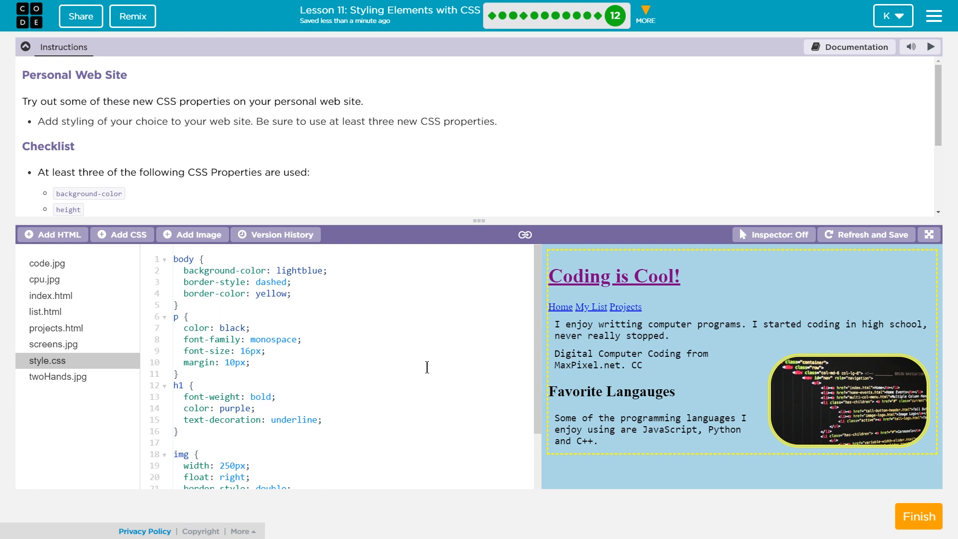
mouse_move(392, 181)
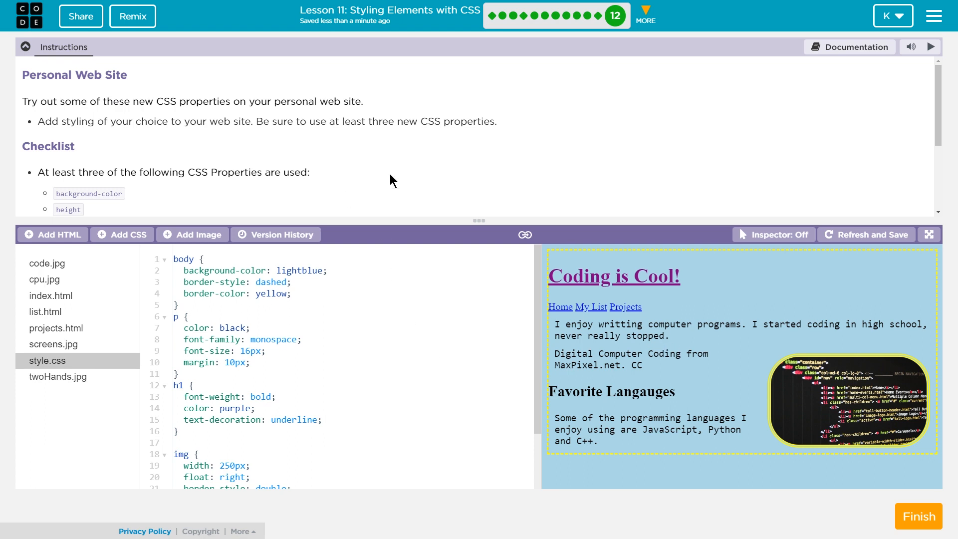